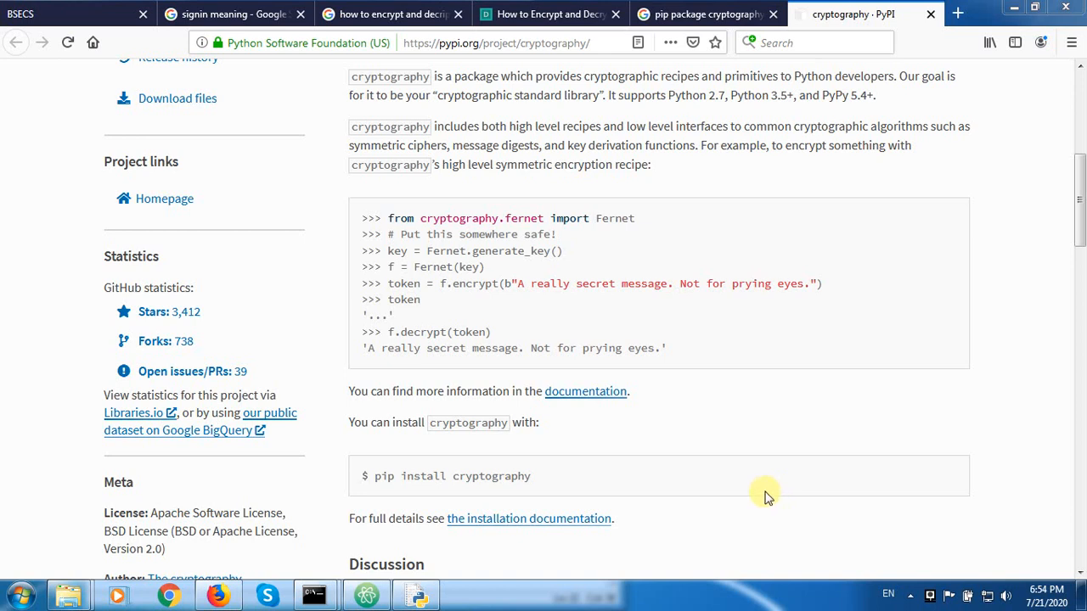
{"action": "mouse_move", "coordinate": [758, 495]}
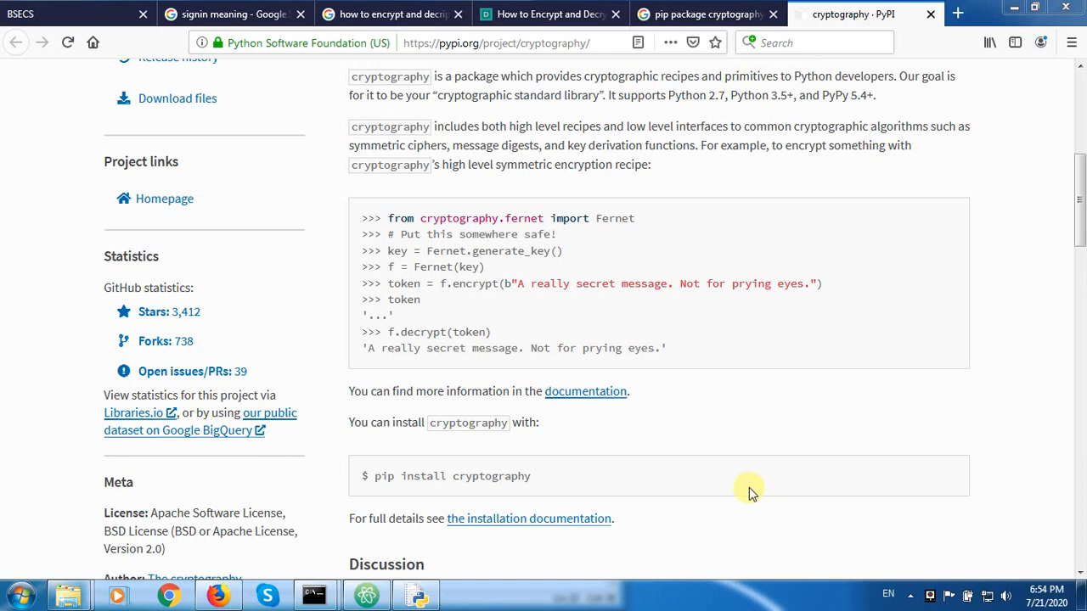
{"action": "mouse_move", "coordinate": [569, 372]}
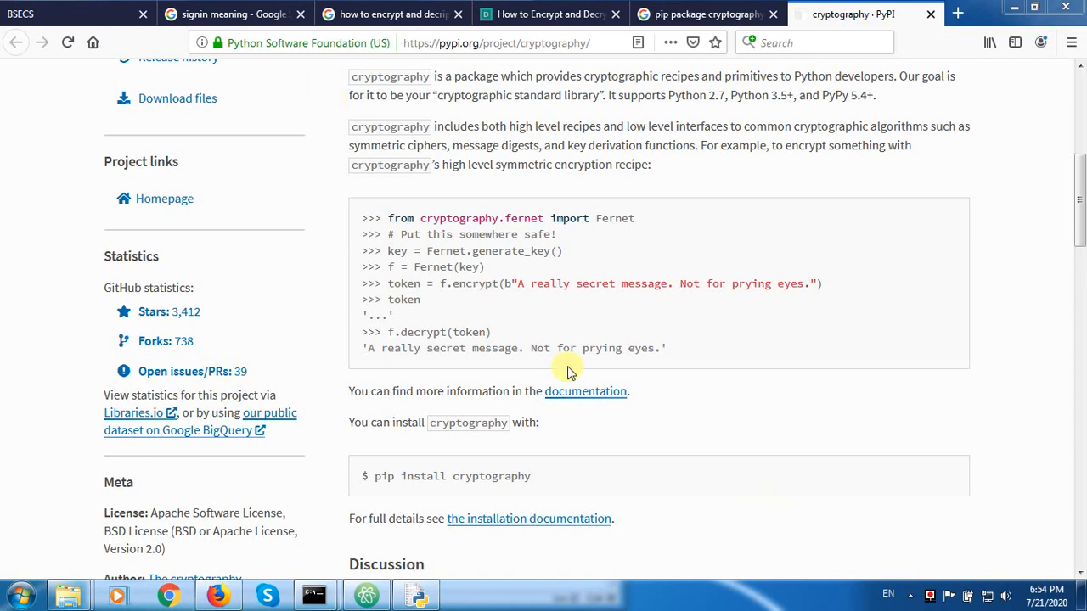
{"action": "mouse_move", "coordinate": [536, 308]}
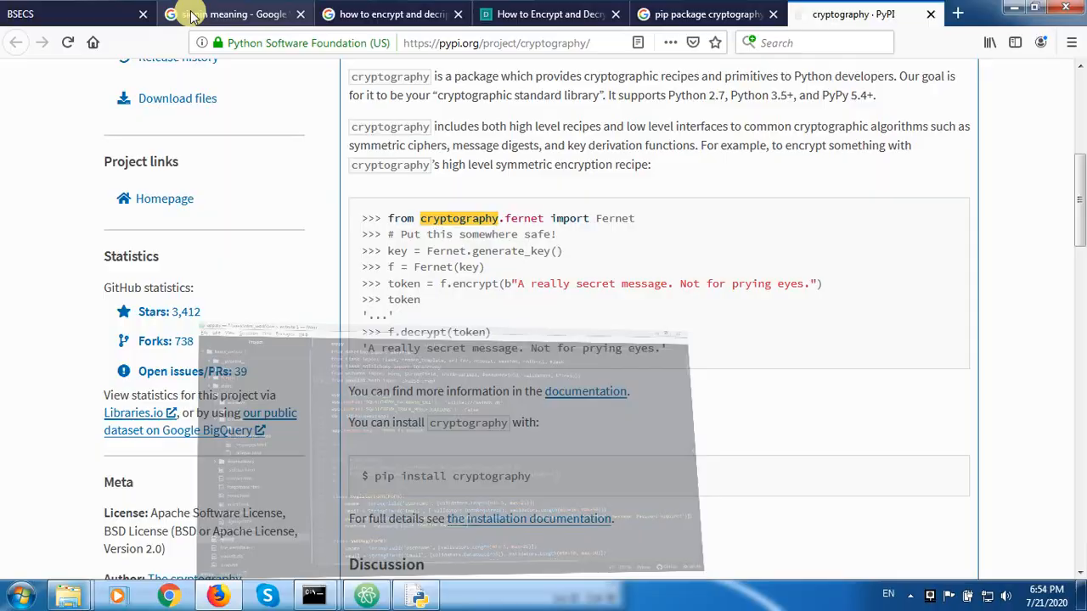
Visit the BSECS sign-in page, then open its forgot-password email page.
{"action": "left_click", "coordinate": [76, 14]}
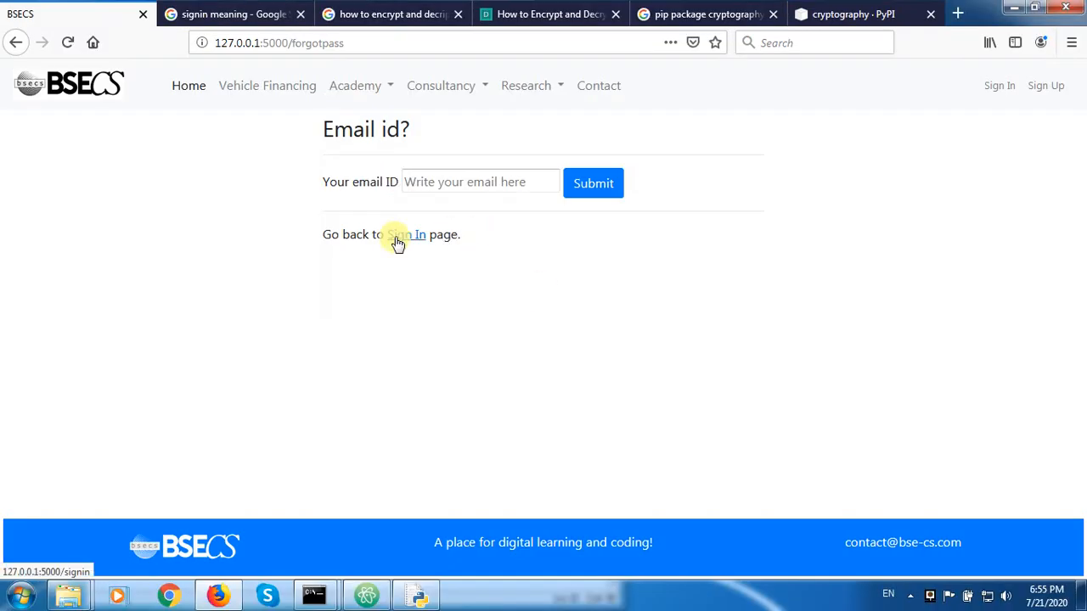
{"action": "left_click", "coordinate": [406, 234]}
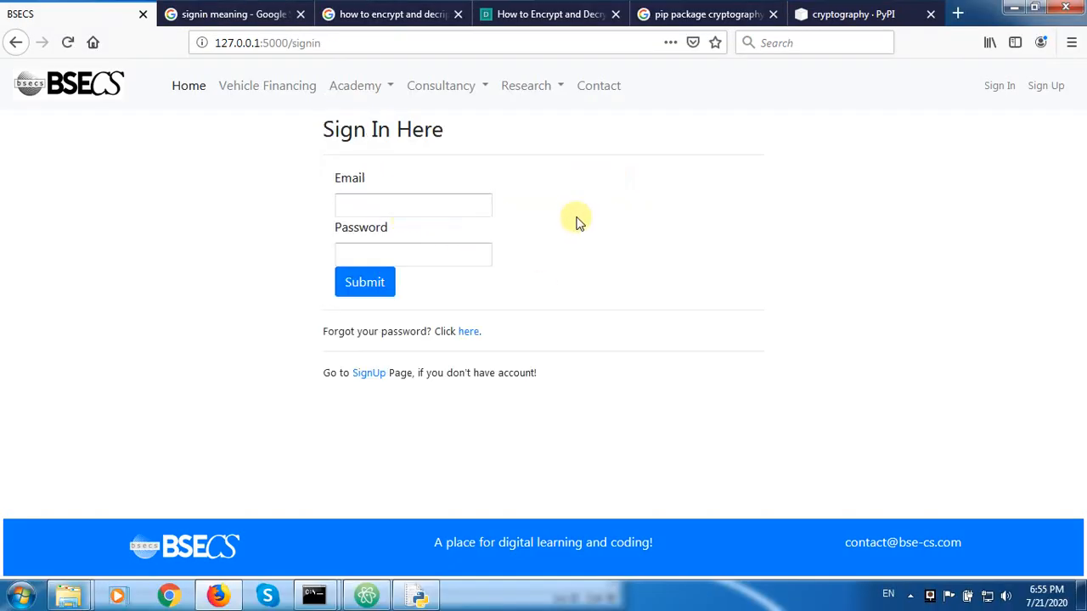
{"action": "left_click", "coordinate": [413, 205]}
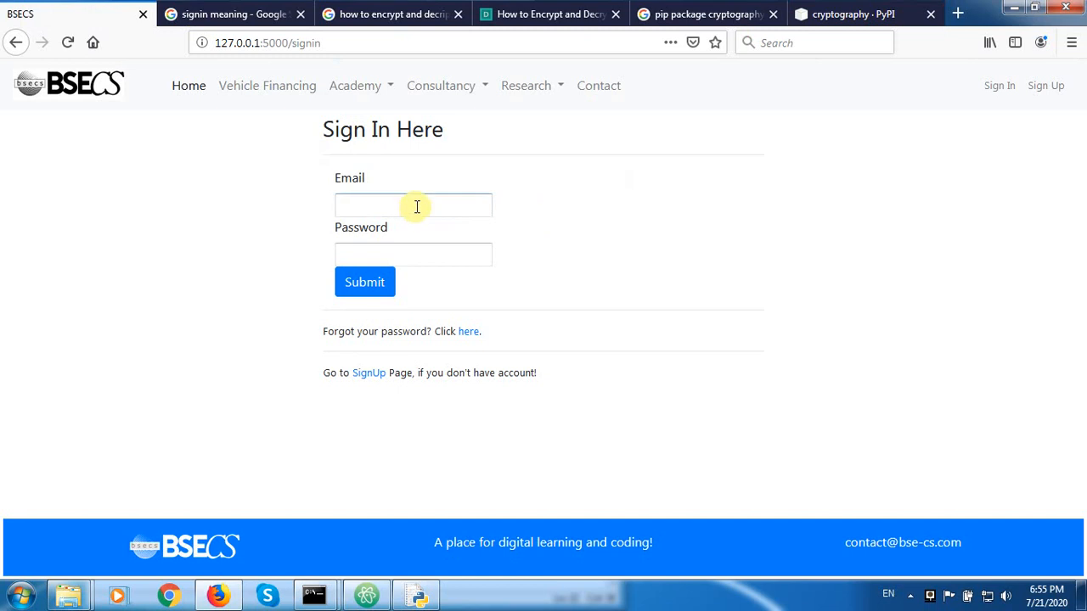
{"action": "mouse_move", "coordinate": [506, 330]}
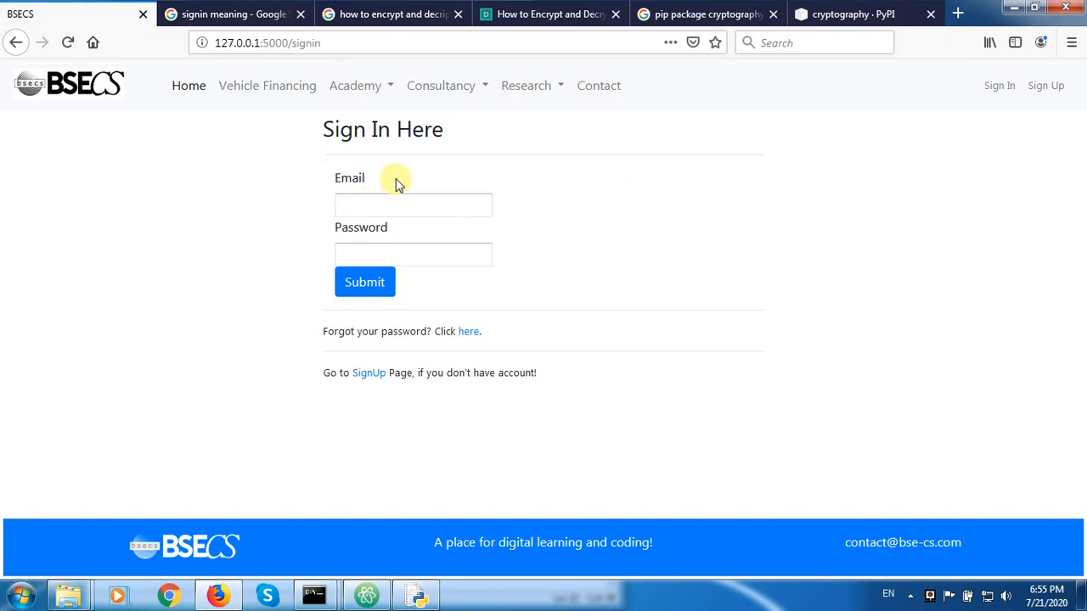
{"action": "mouse_move", "coordinate": [324, 132]}
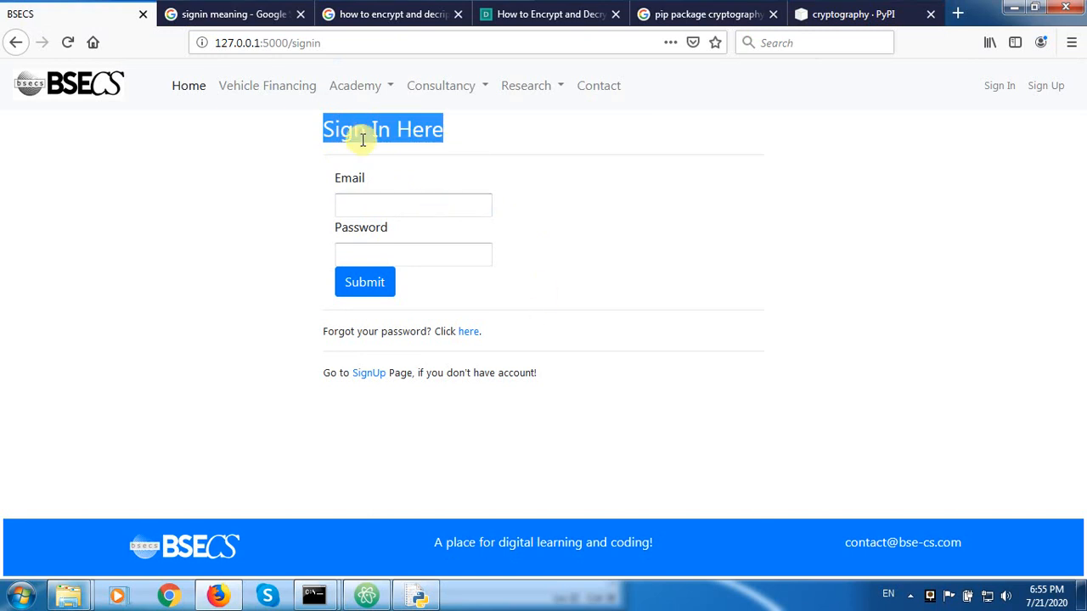
{"action": "mouse_move", "coordinate": [472, 327]}
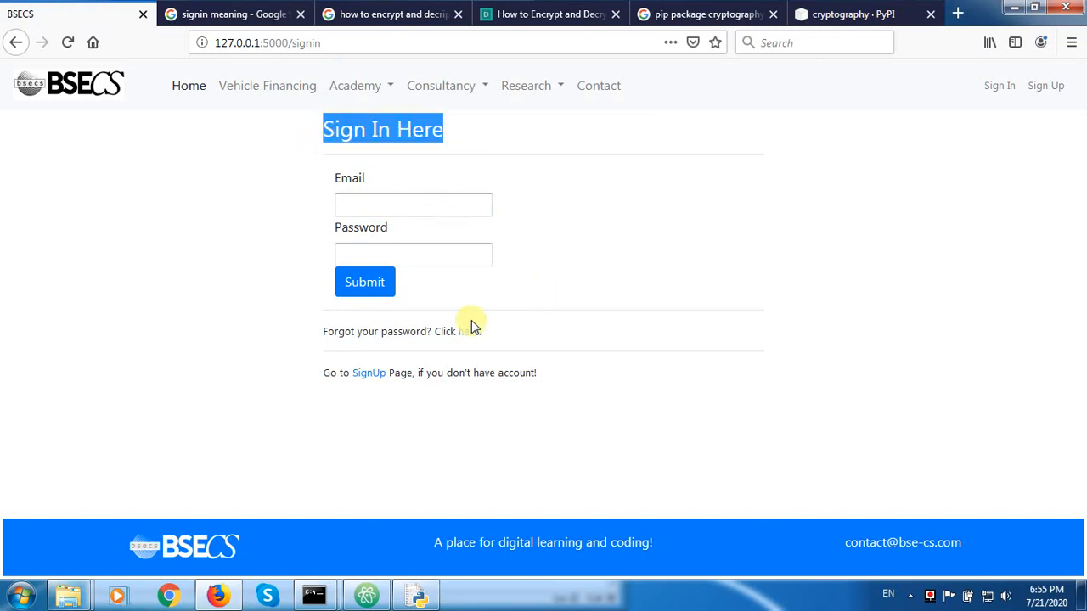
{"action": "left_click", "coordinate": [468, 331]}
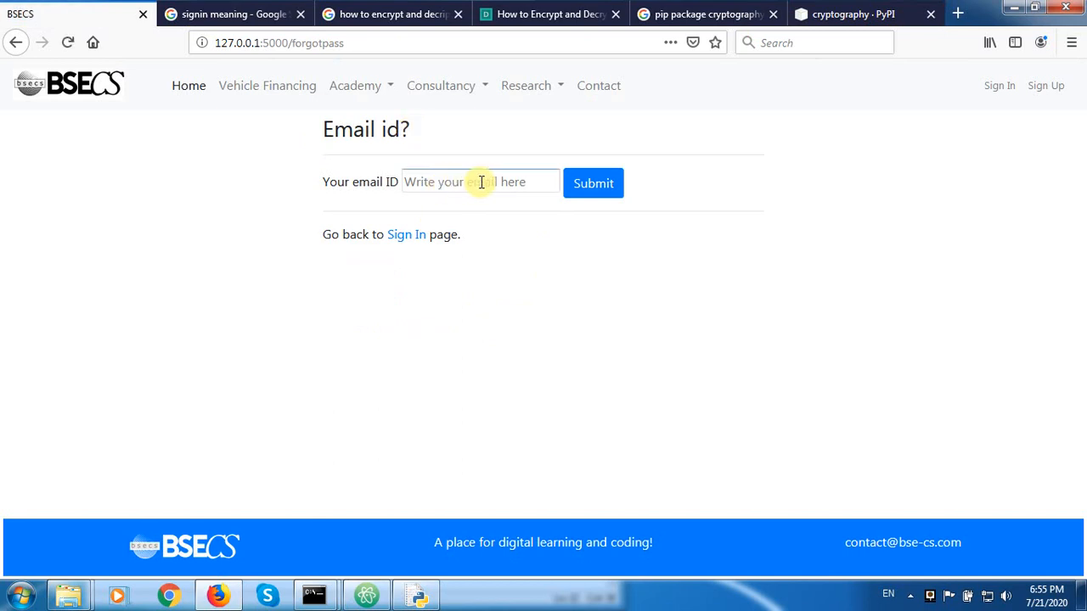
{"action": "mouse_move", "coordinate": [427, 172]}
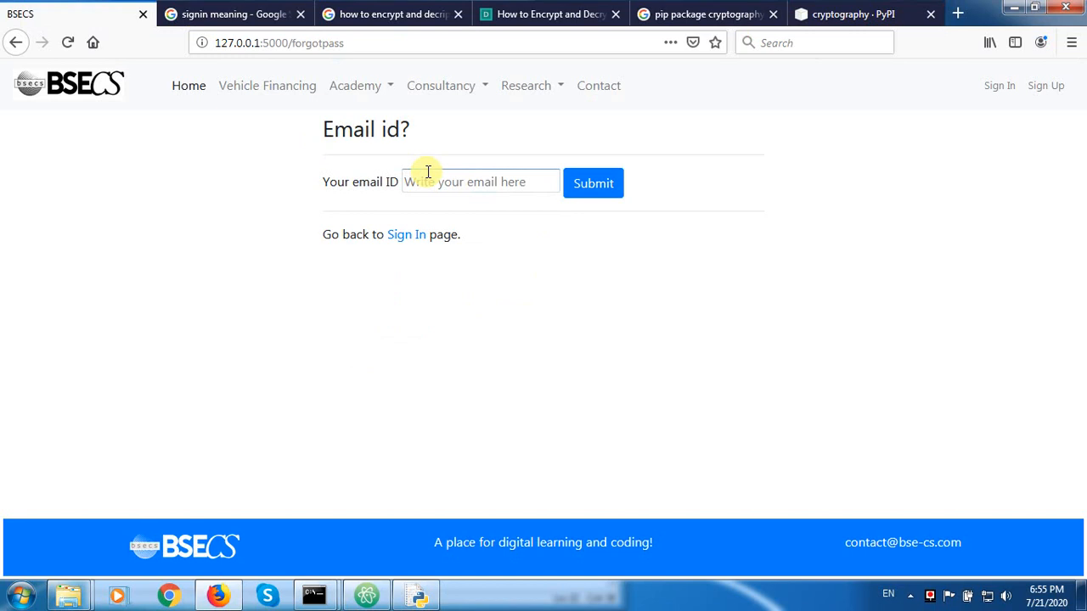
{"action": "mouse_move", "coordinate": [394, 159]}
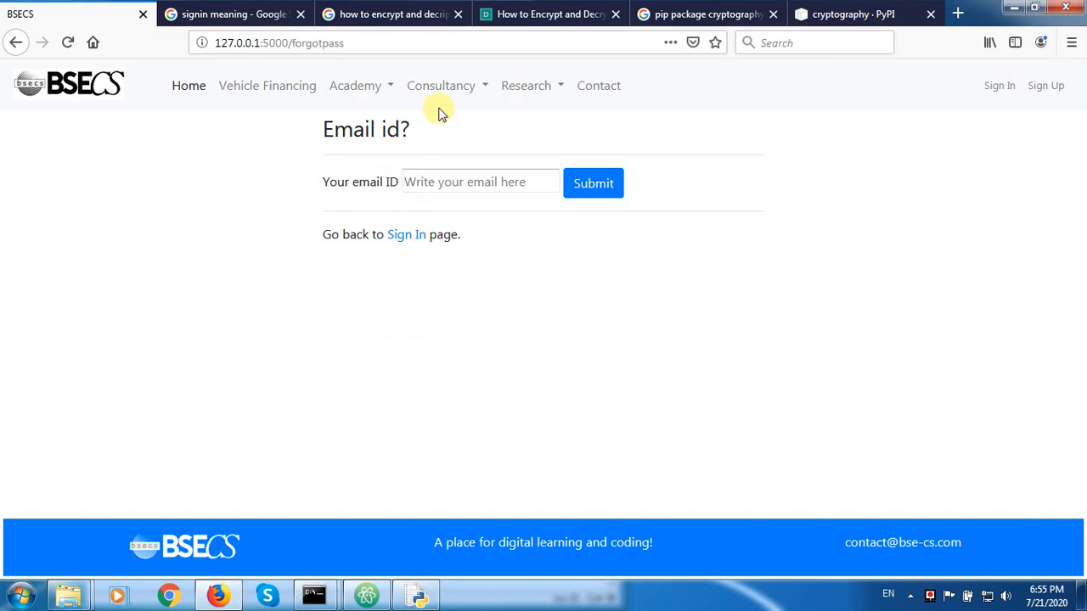
{"action": "mouse_move", "coordinate": [521, 235]}
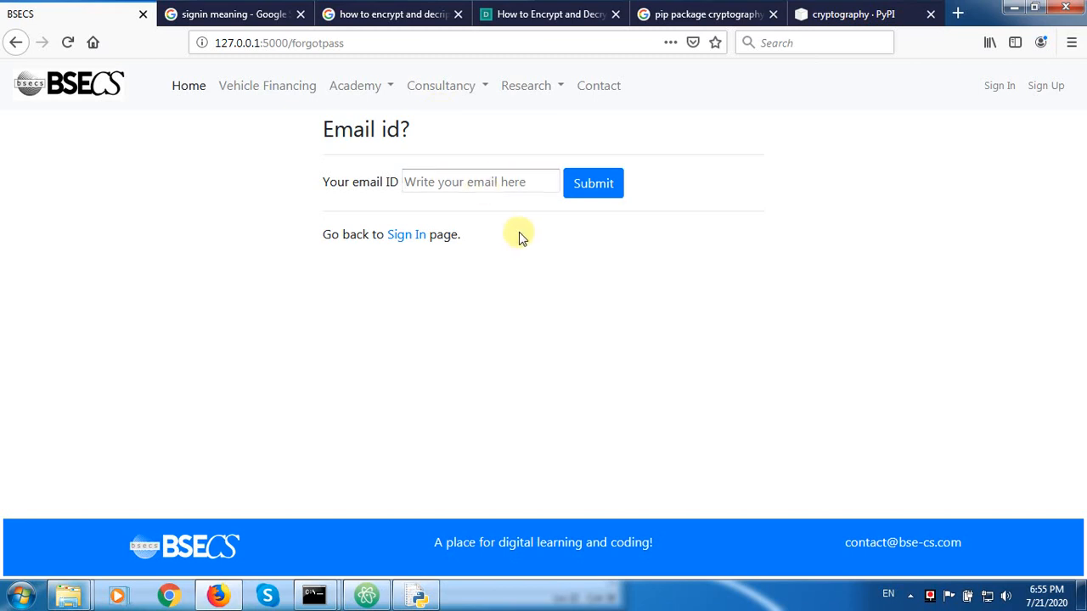
{"action": "mouse_move", "coordinate": [509, 235]}
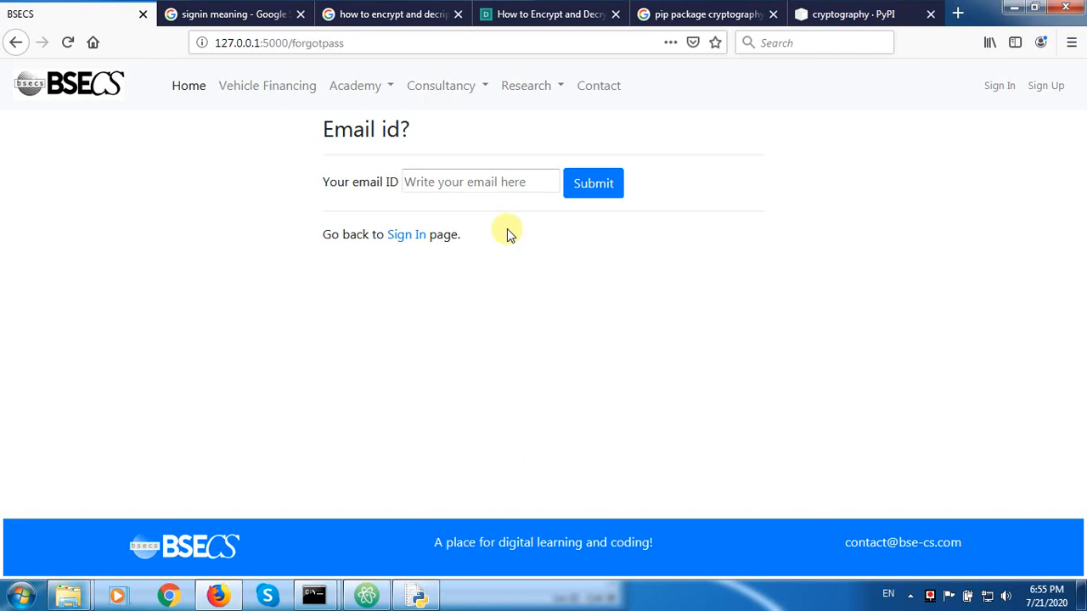
{"action": "left_click", "coordinate": [480, 182]}
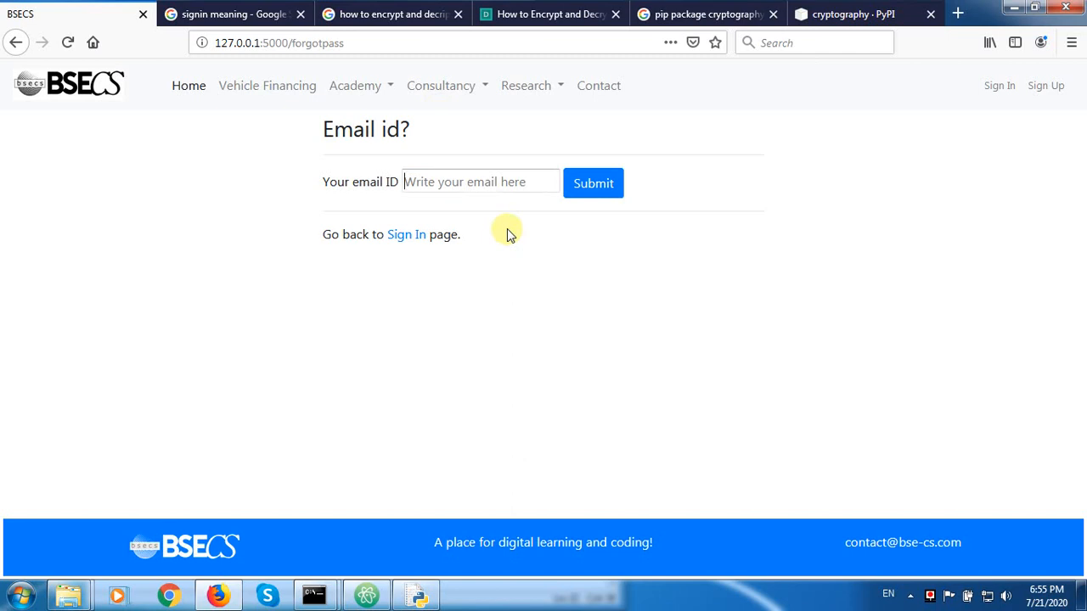
{"action": "mouse_move", "coordinate": [500, 232]}
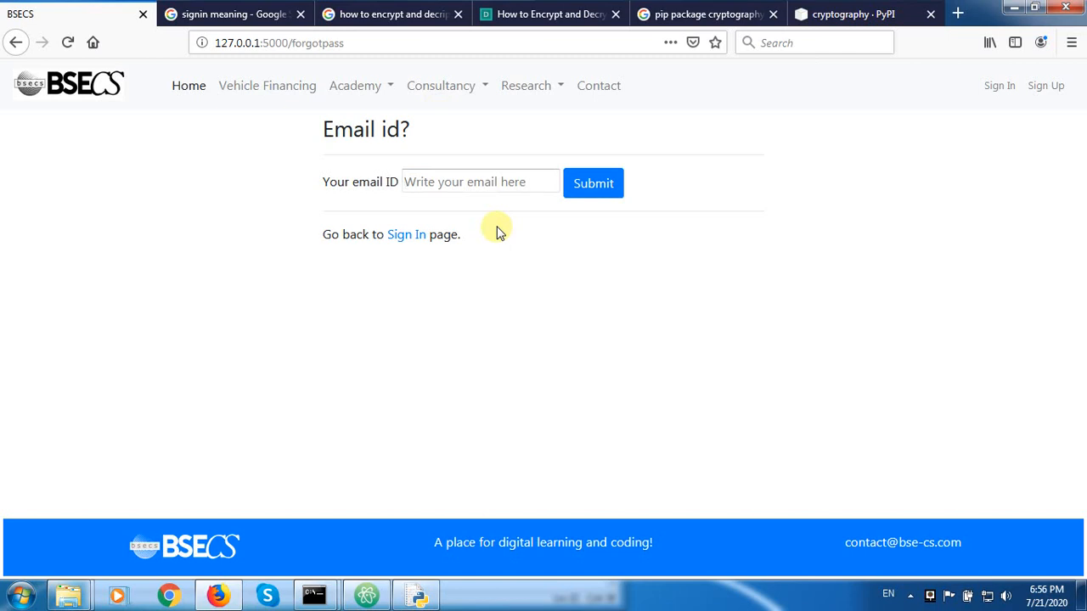
{"action": "left_click", "coordinate": [480, 182]}
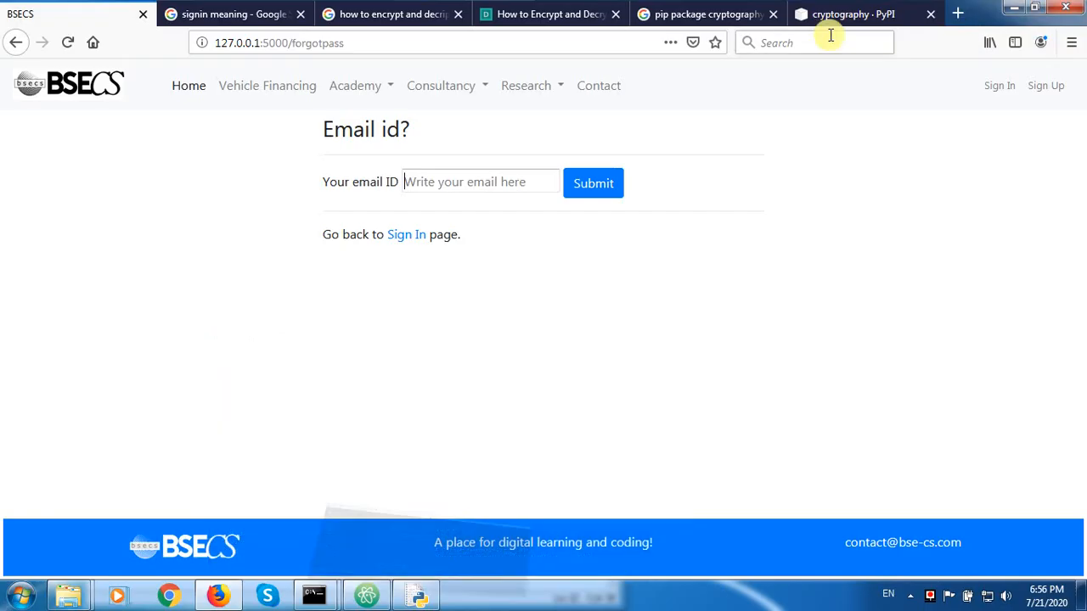
Return to the cryptography PyPI page and select the Fernet import and example code.
{"action": "left_click", "coordinate": [850, 14]}
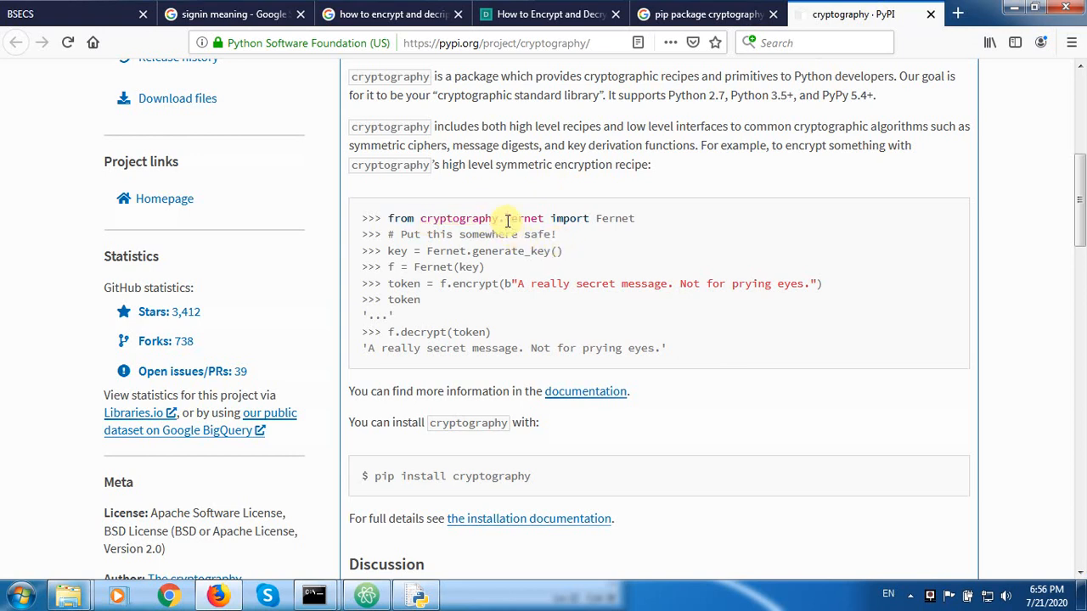
{"action": "double_click", "coordinate": [614, 219]}
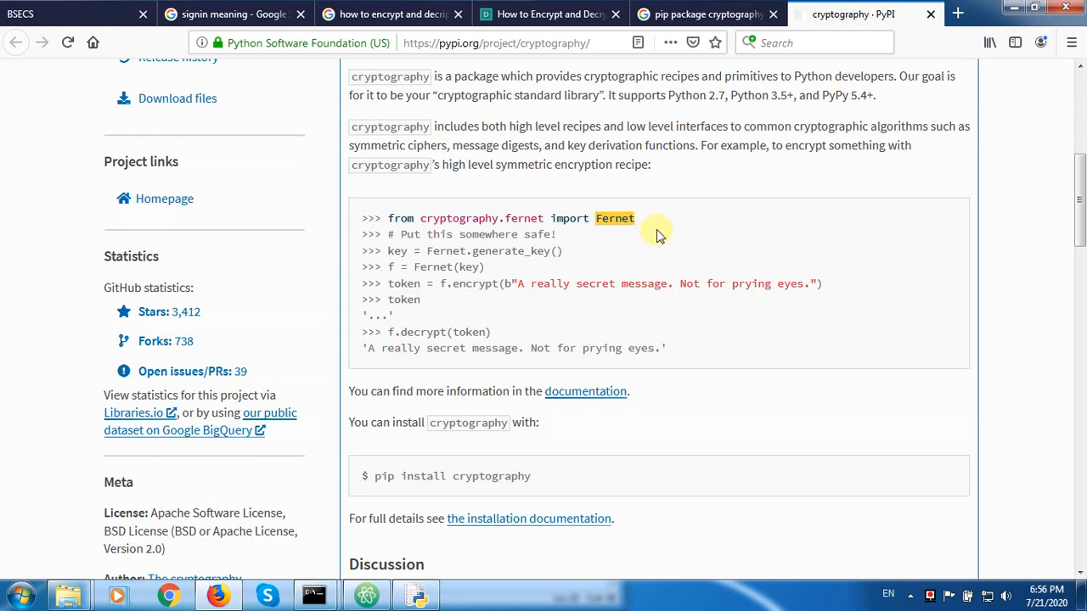
{"action": "mouse_move", "coordinate": [639, 247]}
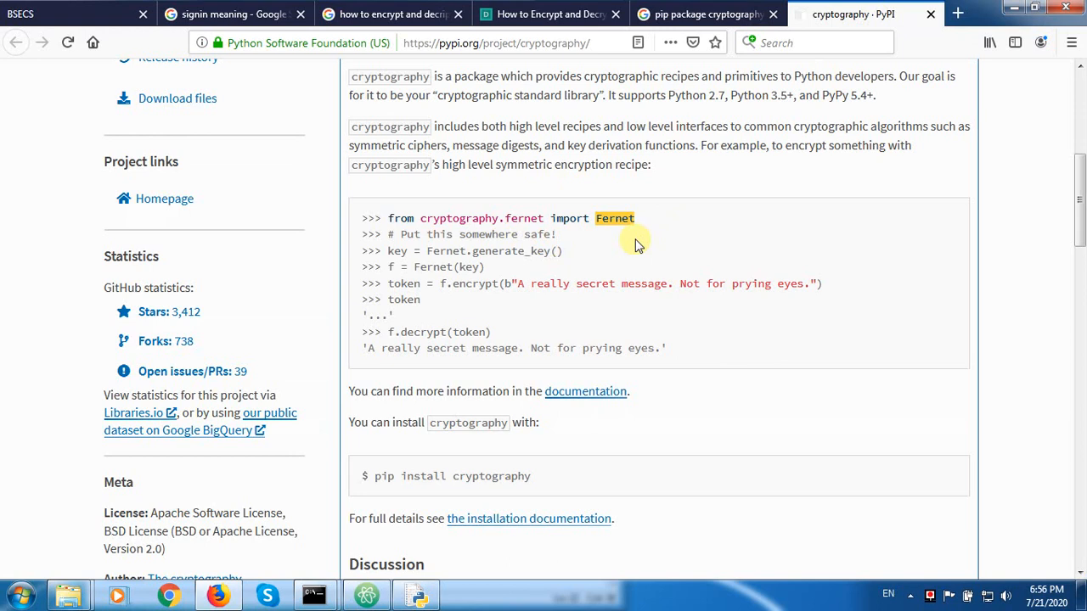
{"action": "left_click_drag", "start_coordinate": [388, 218], "coordinate": [633, 349]}
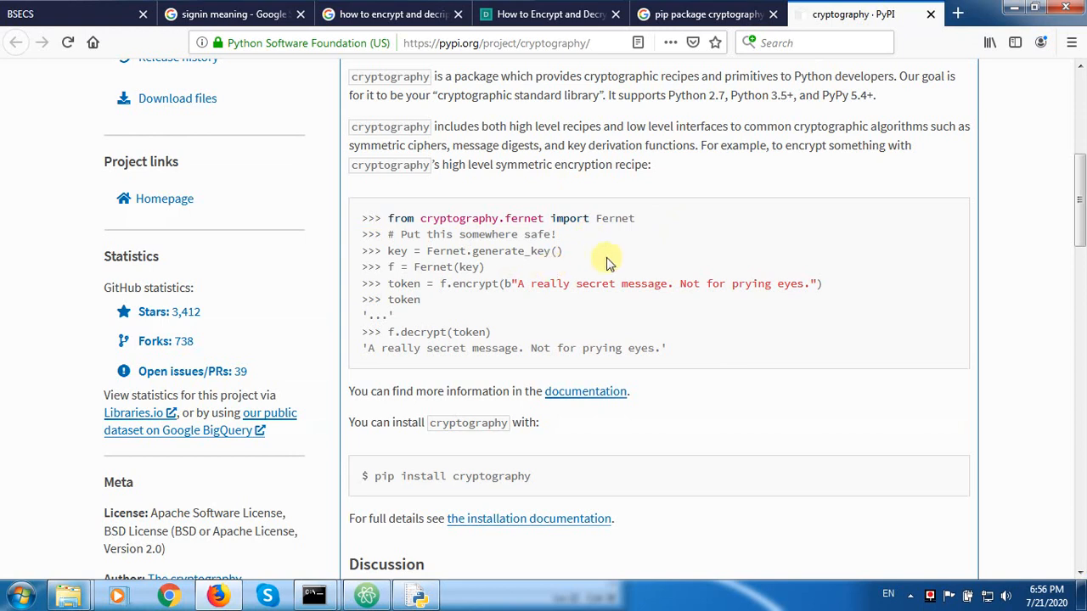
{"action": "mouse_move", "coordinate": [559, 253]}
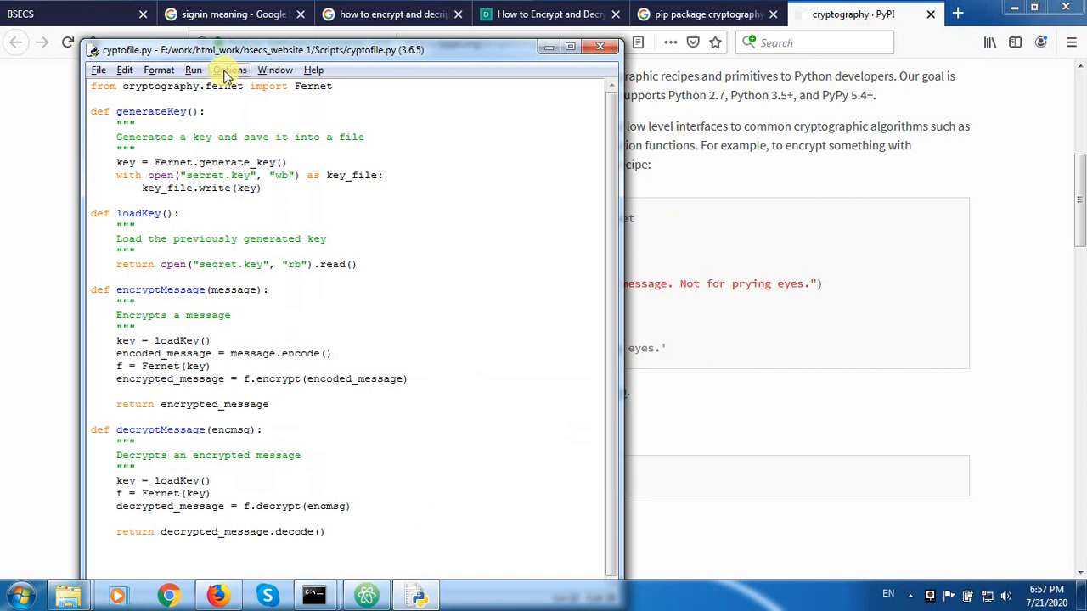
Launch the Python Shell from the cyptofile.py editor window's menu.
{"action": "left_click", "coordinate": [228, 70]}
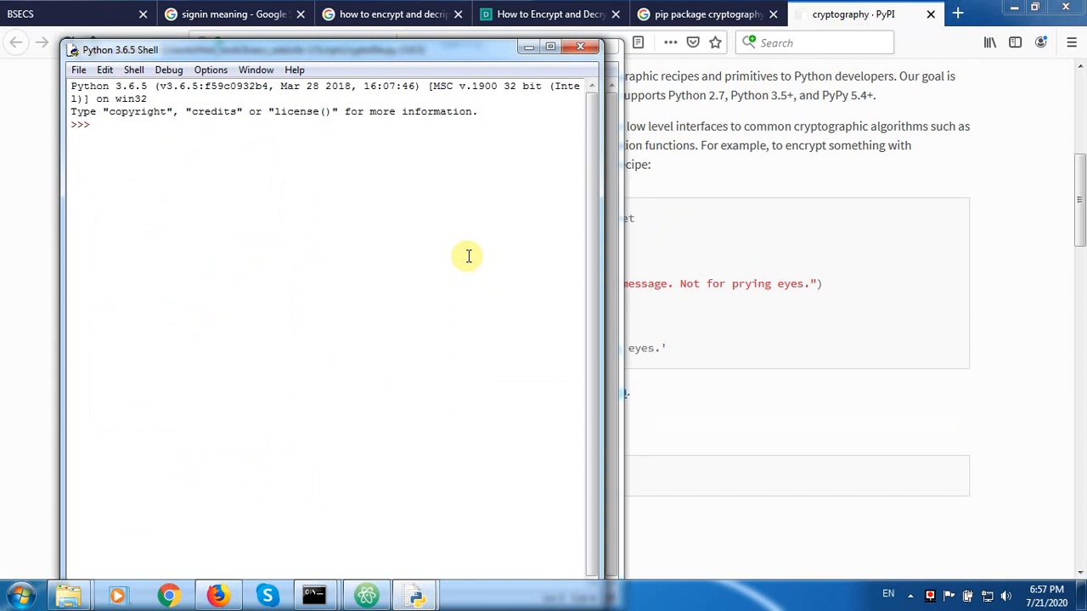
Run 'from cryptography.fernet import Fernet' in the IDLE shell.
{"action": "type", "text": "import"}
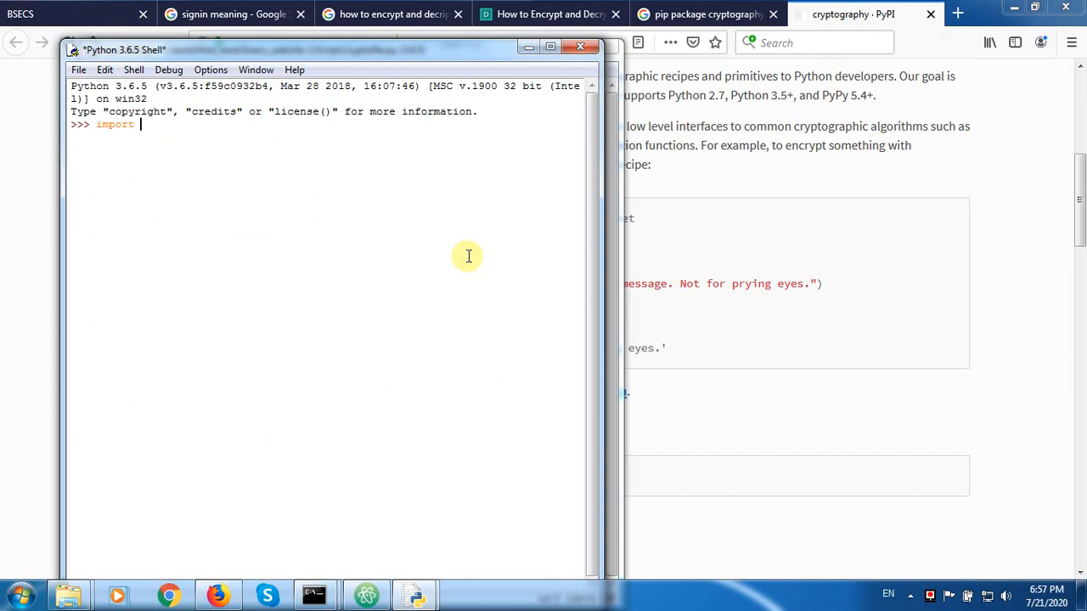
{"action": "type", "text": "crypto"}
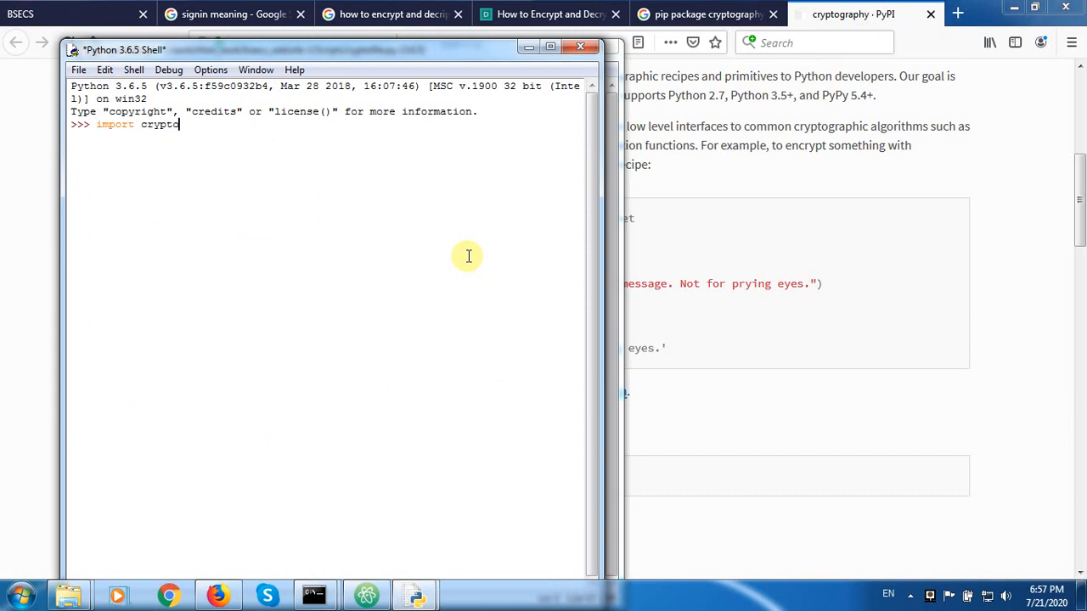
{"action": "type", "text": "graphy.f"}
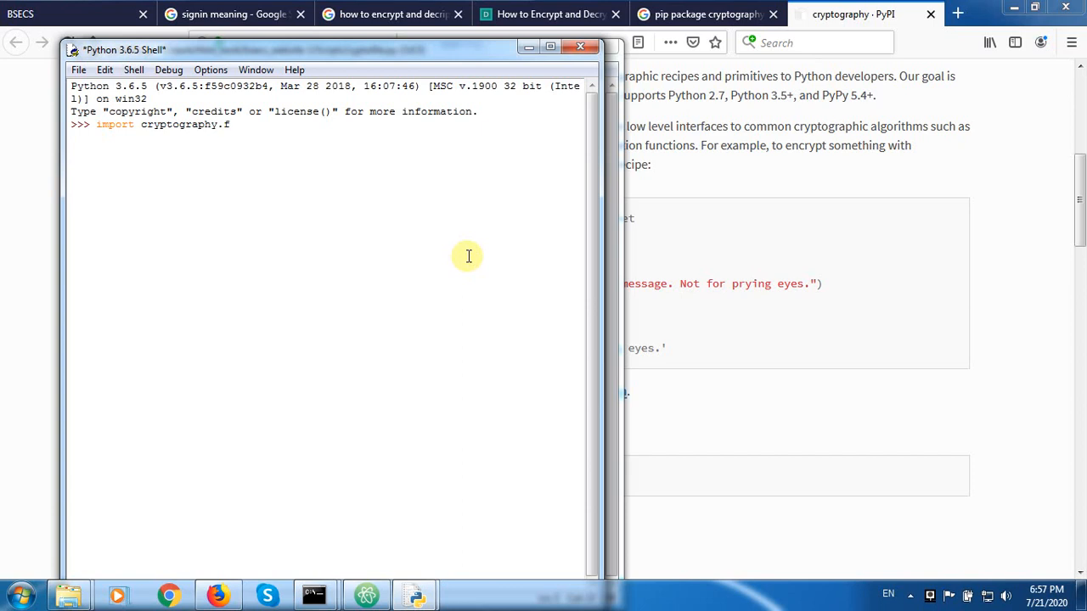
{"action": "type", "text": "ernet"}
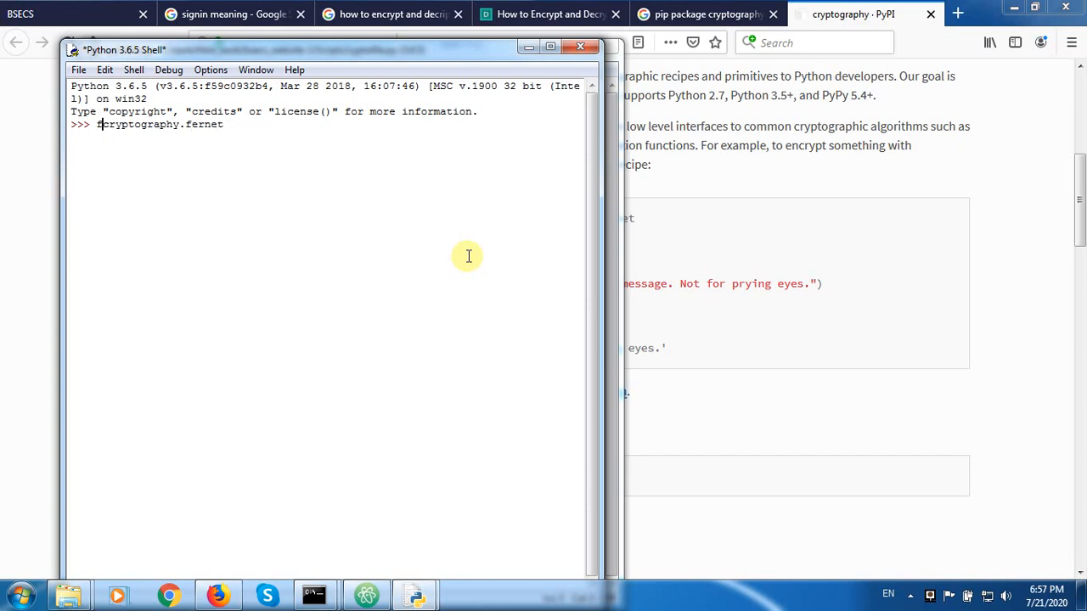
{"action": "type", "text": "from"}
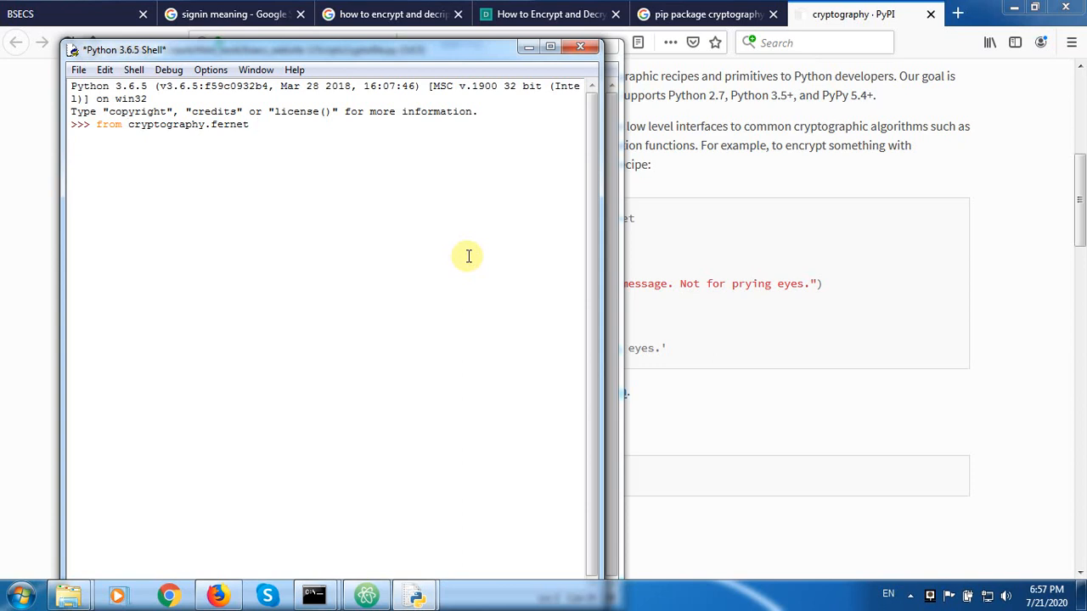
{"action": "type", "text": "import Fer"}
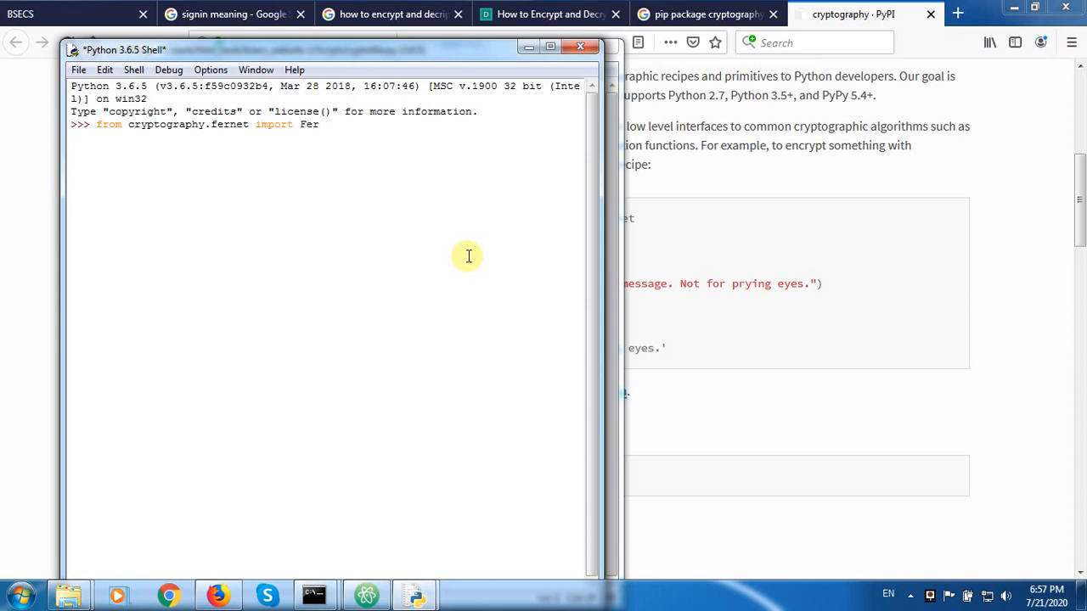
{"action": "key", "text": "Return"}
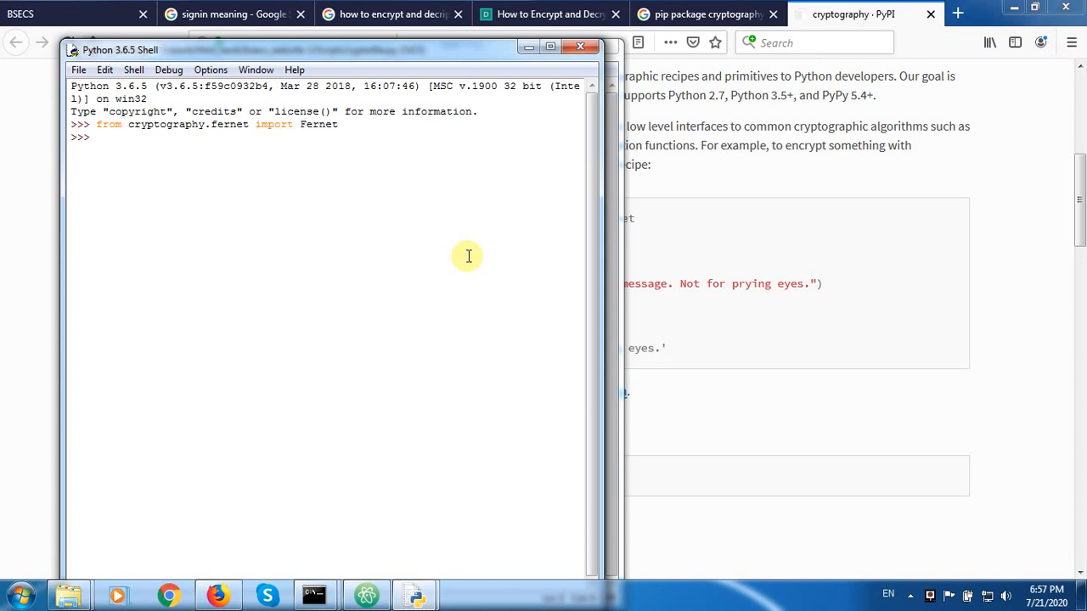
Generate a key with key = Fernet.generate_key() and display its value.
{"action": "type", "text": "k"}
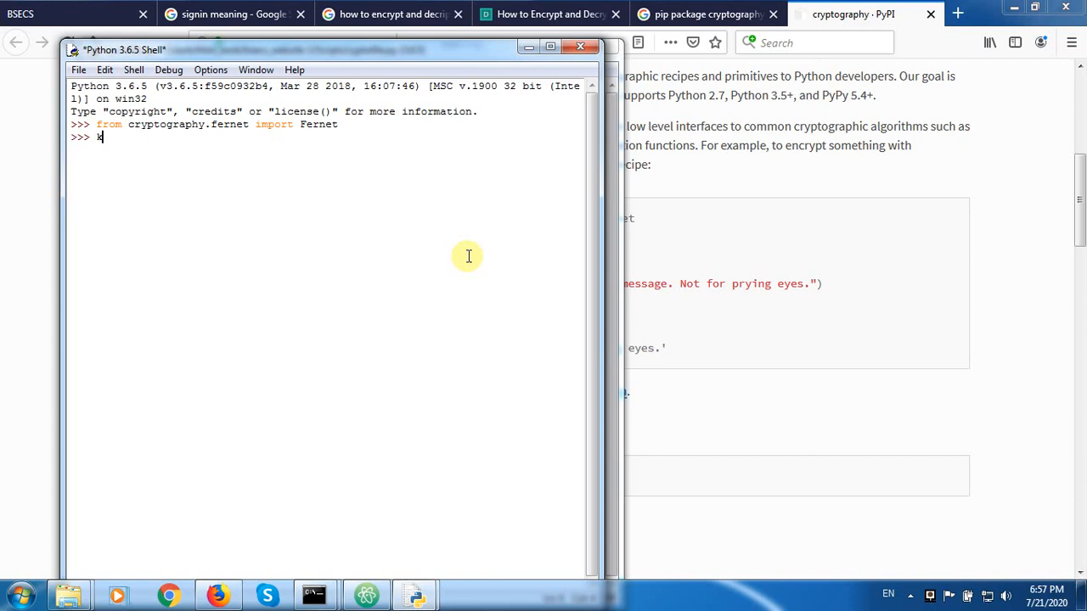
{"action": "type", "text": "ey"}
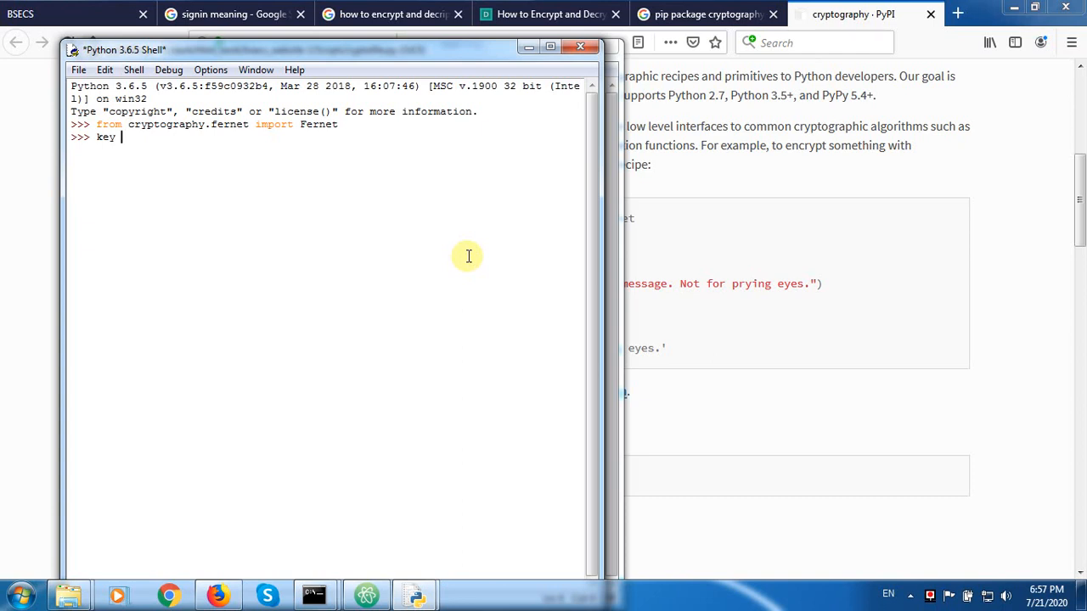
{"action": "type", "text": "="}
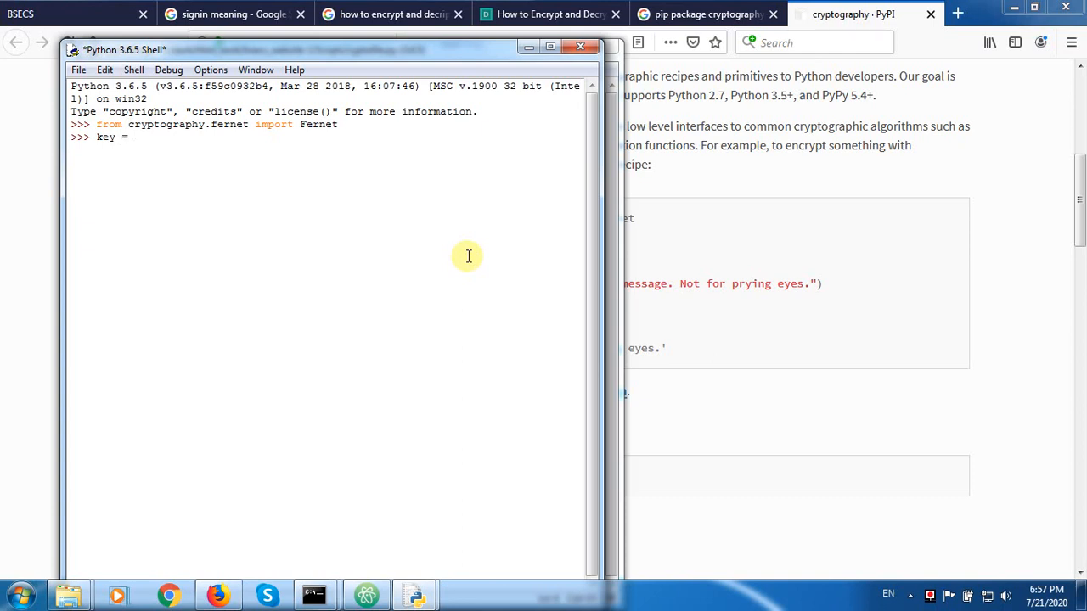
{"action": "type", "text": "Fer"}
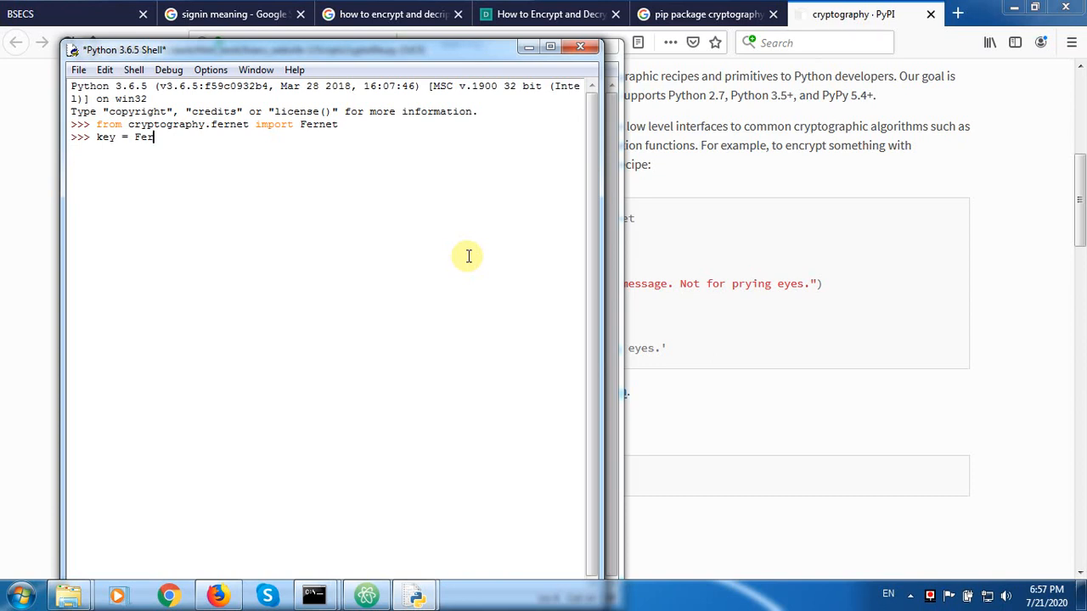
{"action": "type", "text": "net.ge"}
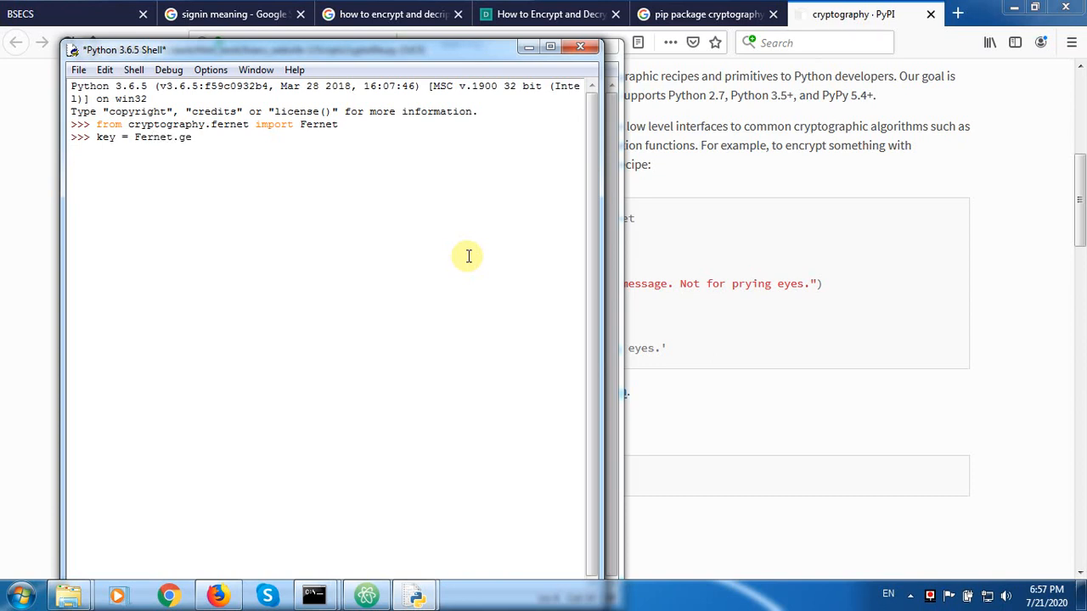
{"action": "type", "text": "nerate_key("}
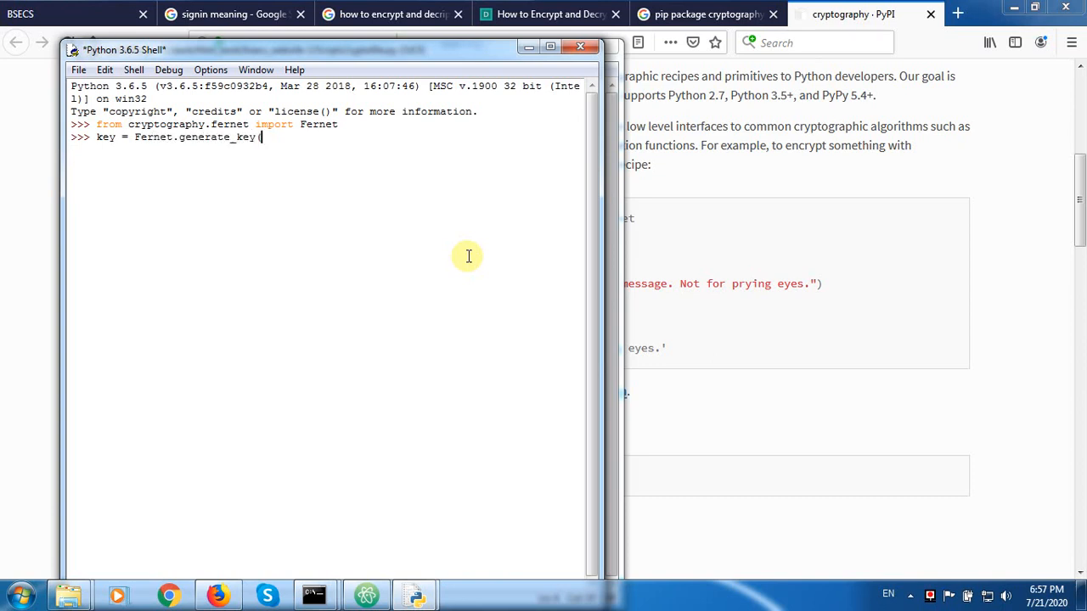
{"action": "type", "text": "("}
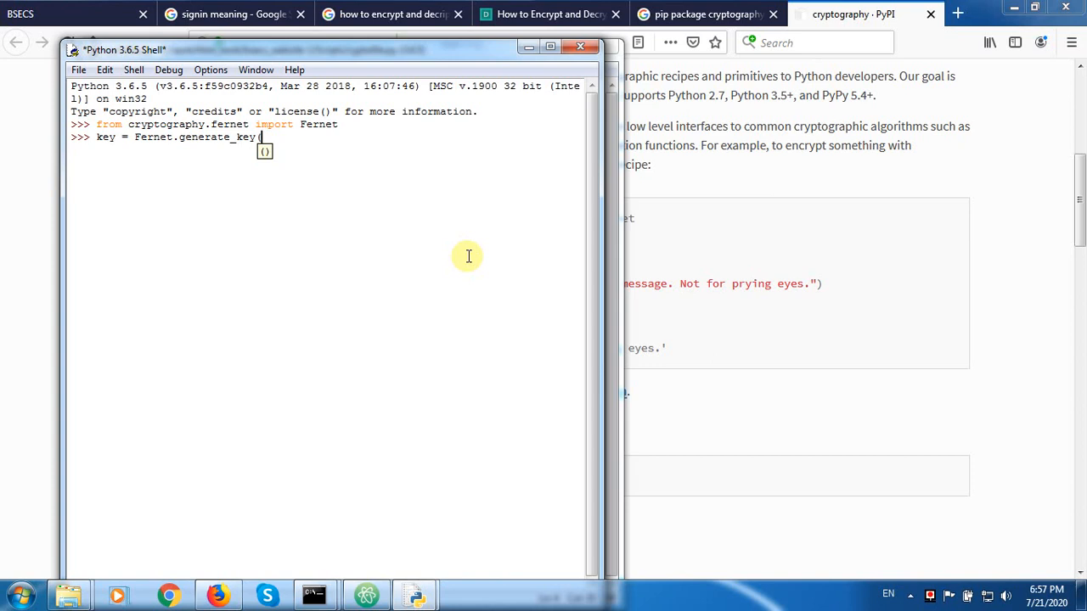
{"action": "key", "text": "Return"}
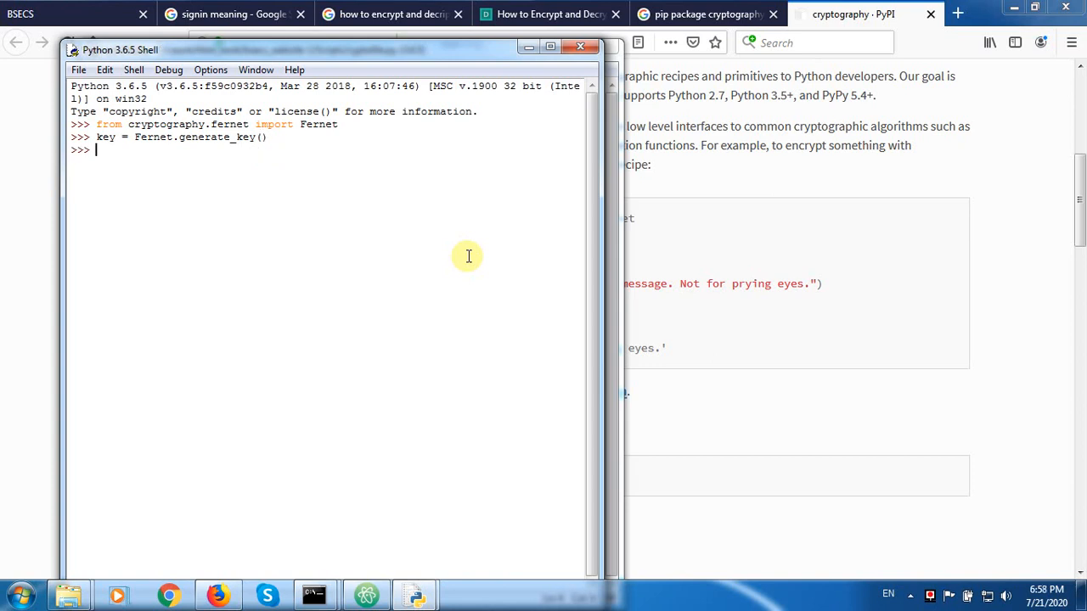
{"action": "key", "text": "Return"}
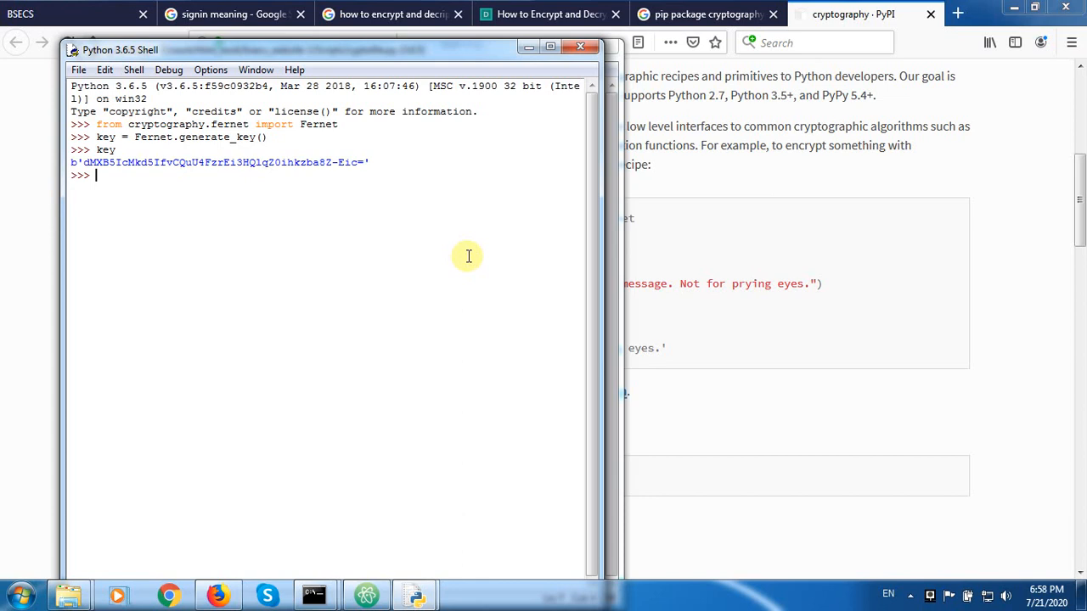
Create f = Fernet(key) and begin typing msg = f.encrypt(b'.
{"action": "type", "text": "f = Fe"}
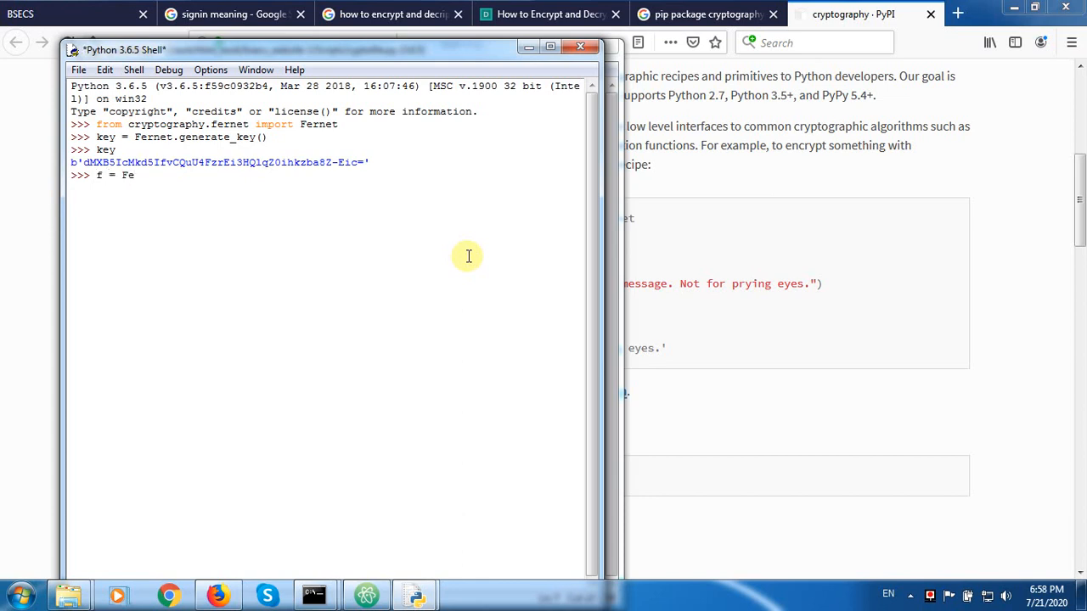
{"action": "type", "text": "rnet"}
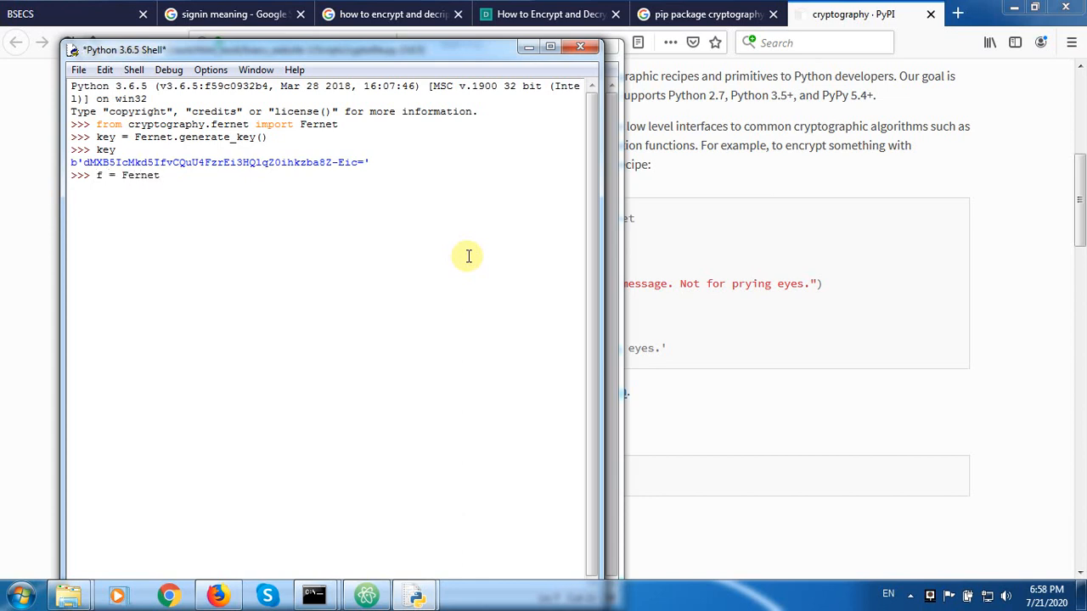
{"action": "key", "text": "Return"}
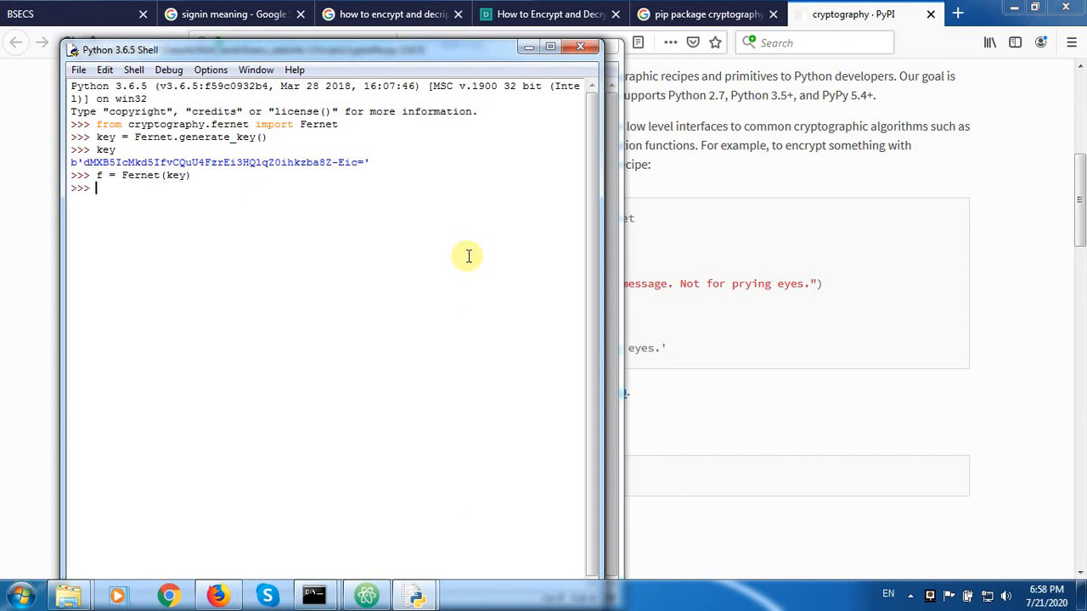
{"action": "type", "text": "f"}
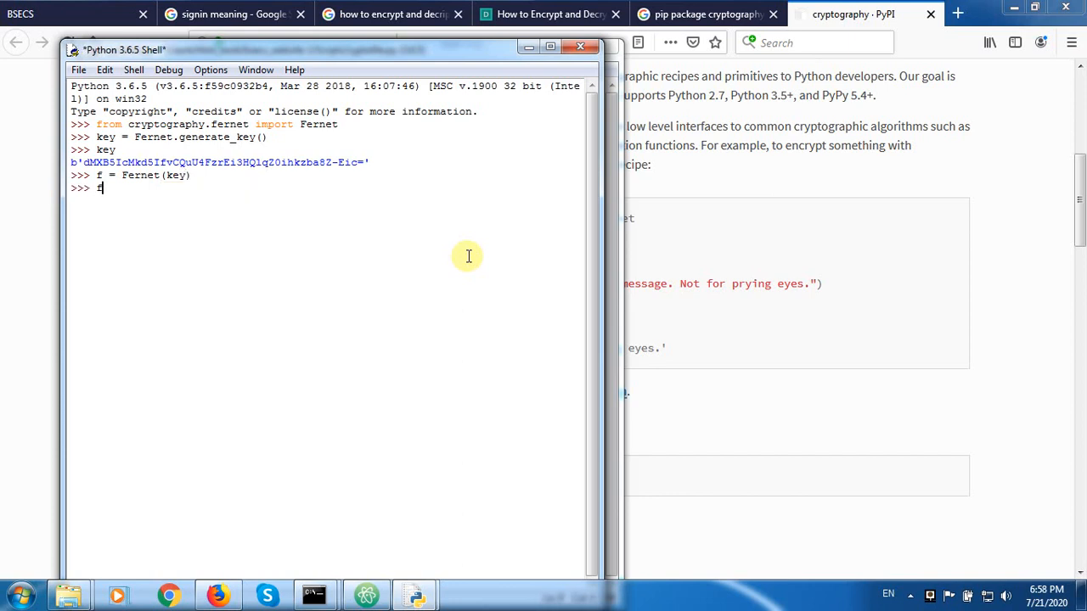
{"action": "key", "text": "backspace"}
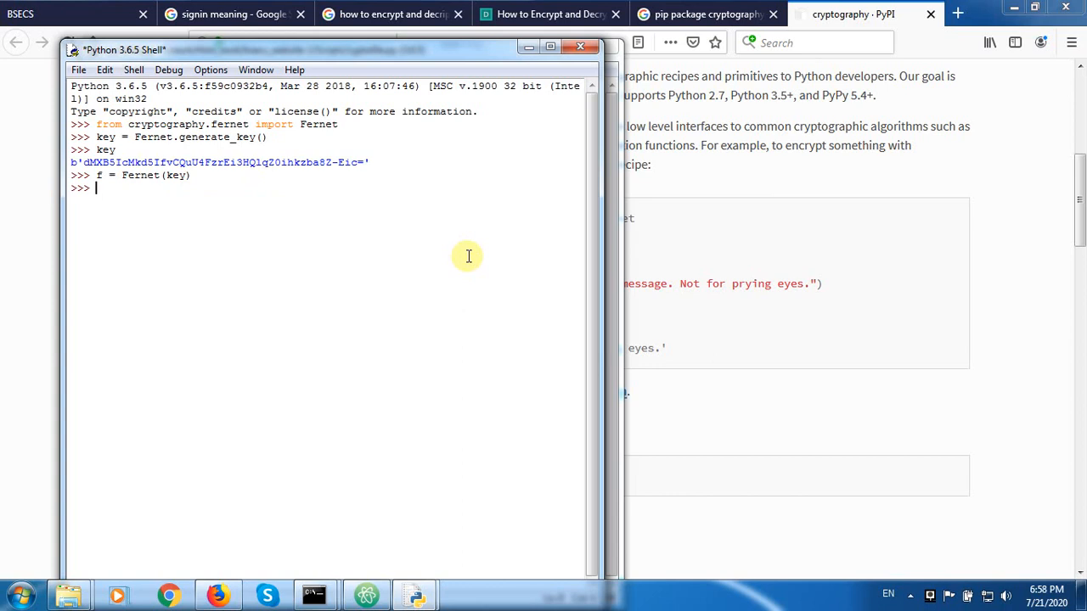
{"action": "type", "text": "msg = f."}
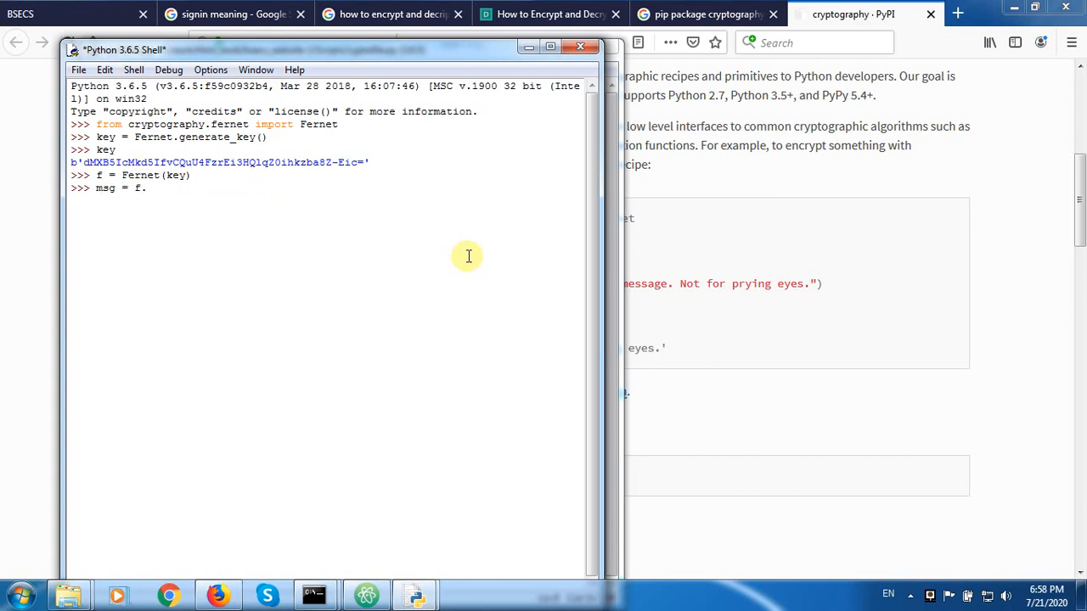
{"action": "type", "text": "enc"}
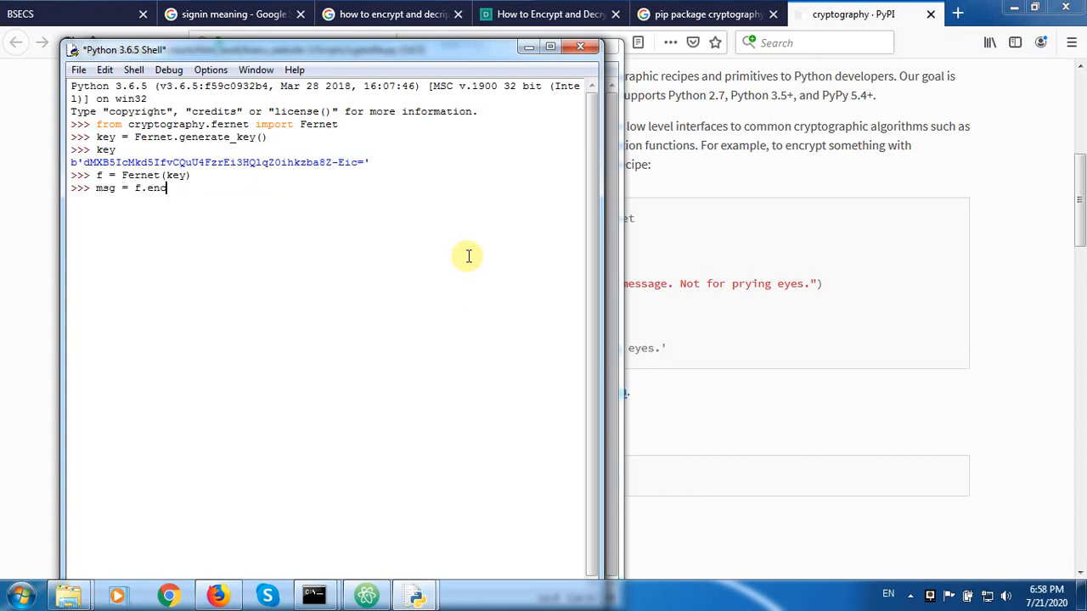
{"action": "type", "text": "rypt(b"}
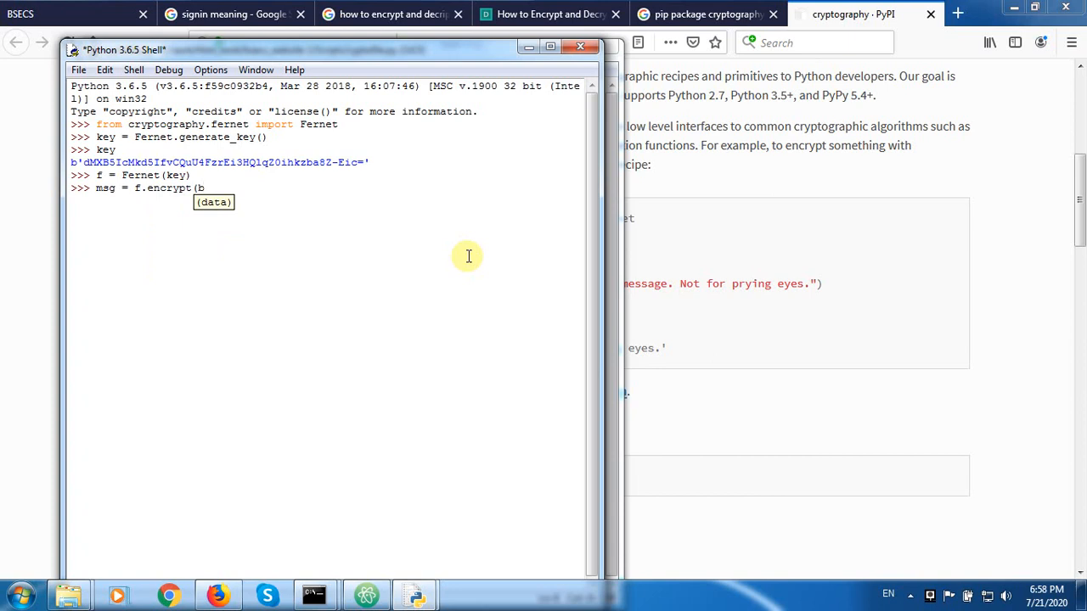
{"action": "type", "text": "b'"}
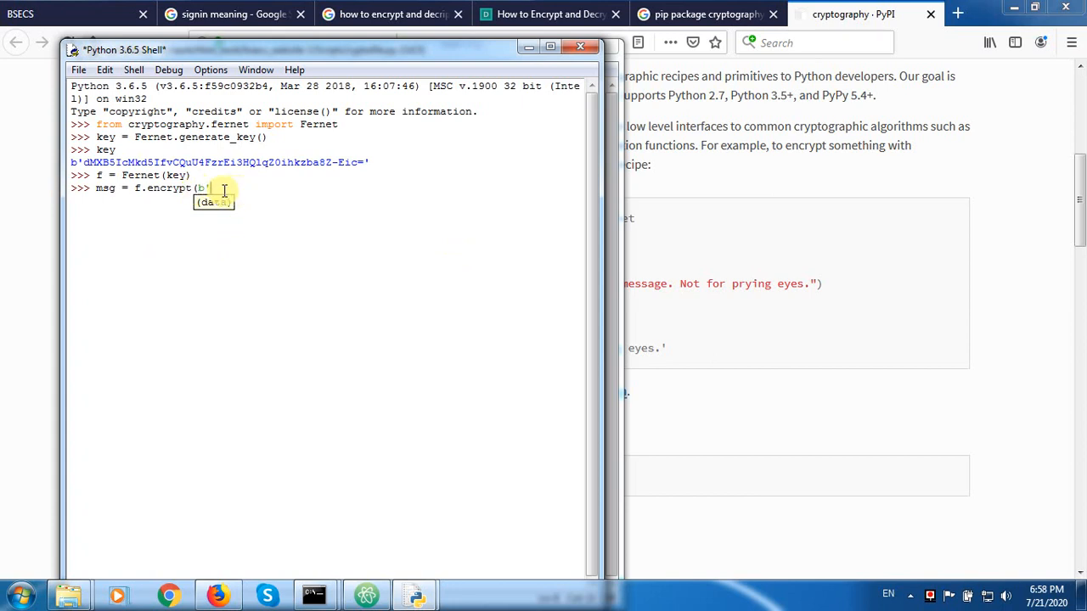
{"action": "left_click", "coordinate": [958, 14]}
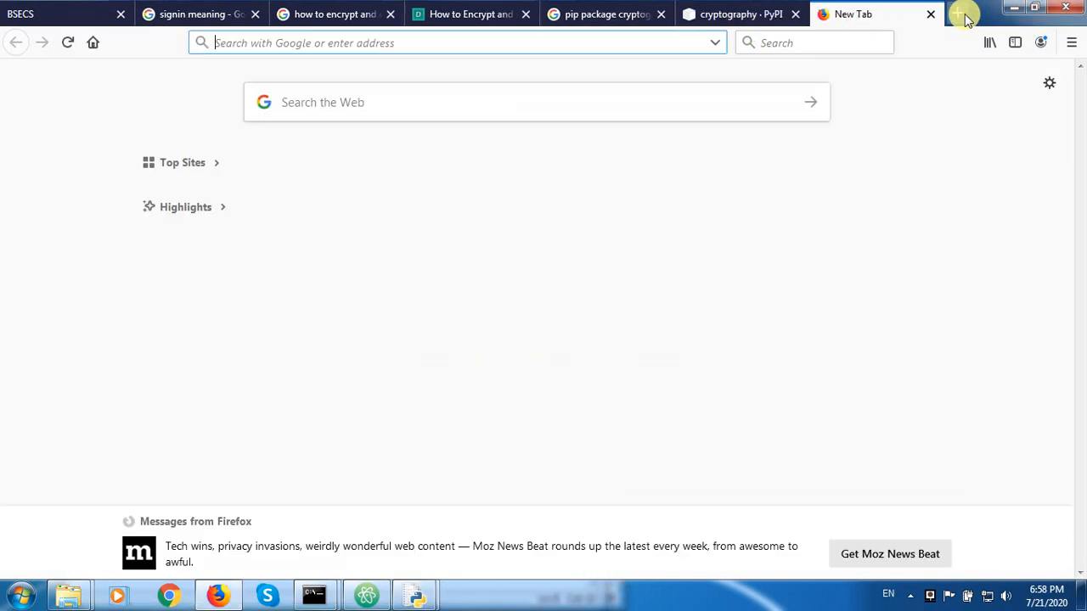
Search Google for 'what is b in python'.
{"action": "type", "text": "whta it"}
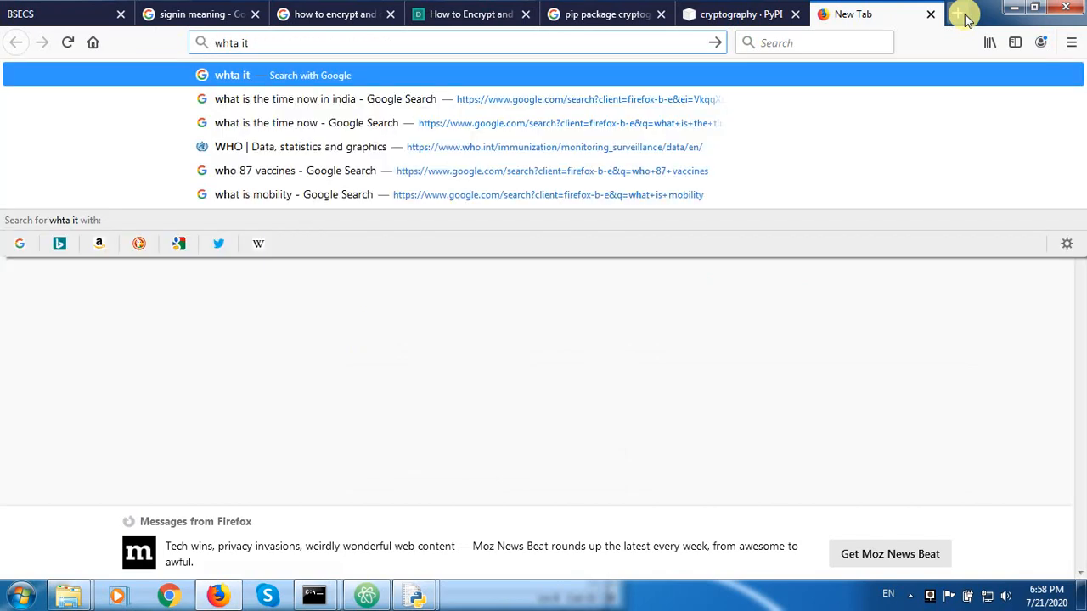
{"action": "key", "text": "BackSpace"}
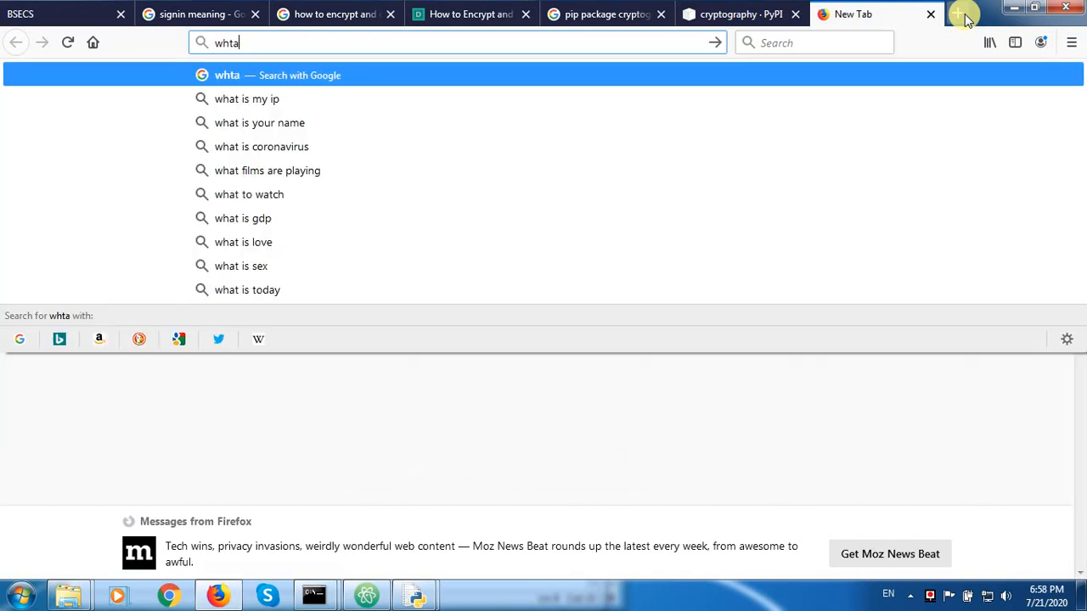
{"action": "type", "text": "what is b in"}
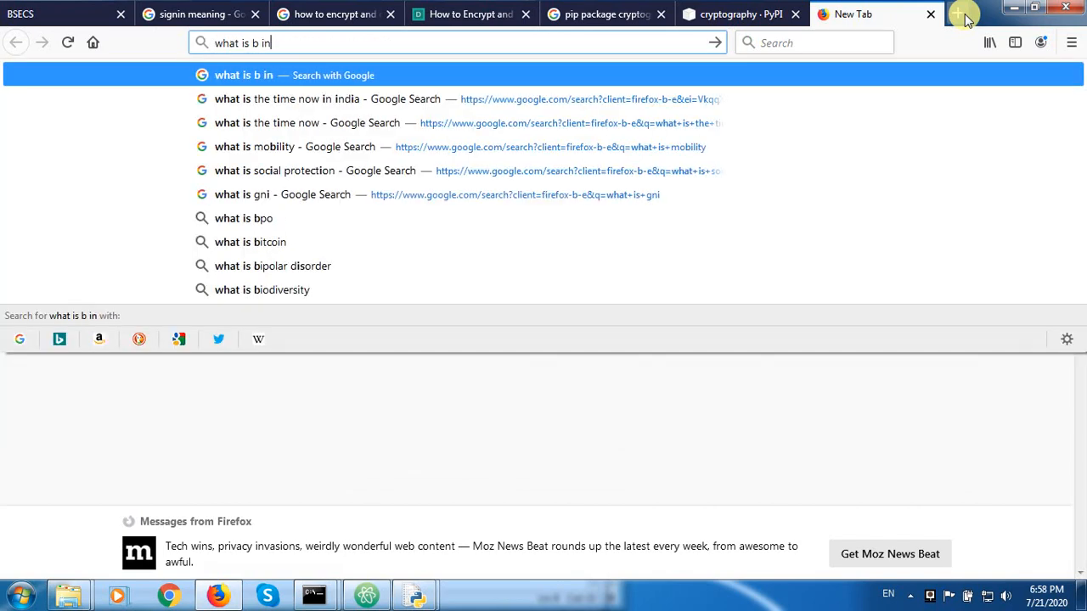
{"action": "type", "text": "python"}
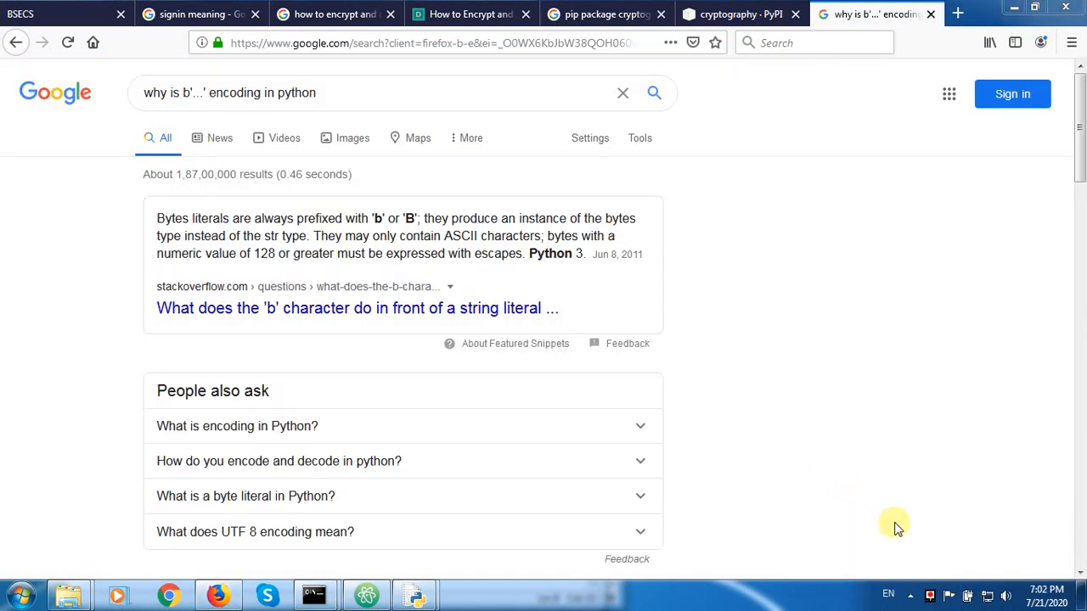
{"action": "mouse_move", "coordinate": [372, 218]}
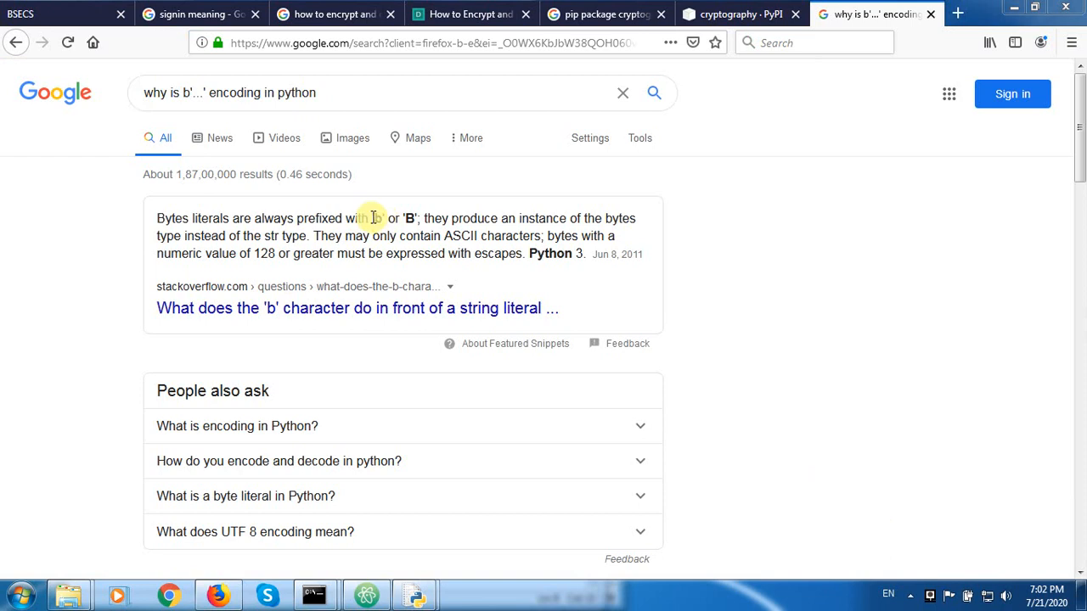
{"action": "mouse_move", "coordinate": [454, 265]}
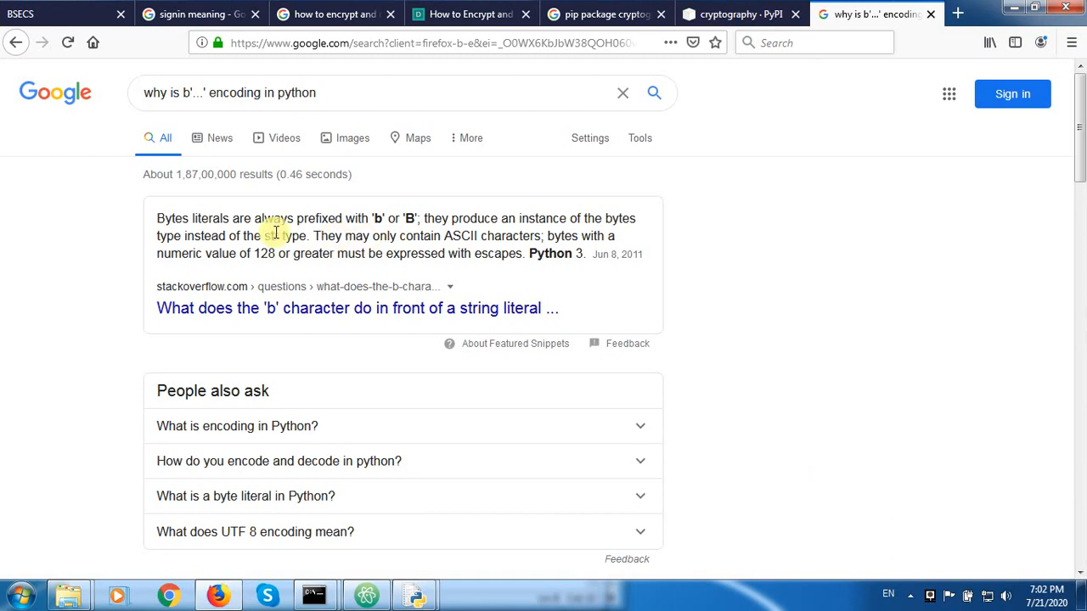
{"action": "mouse_move", "coordinate": [509, 386]}
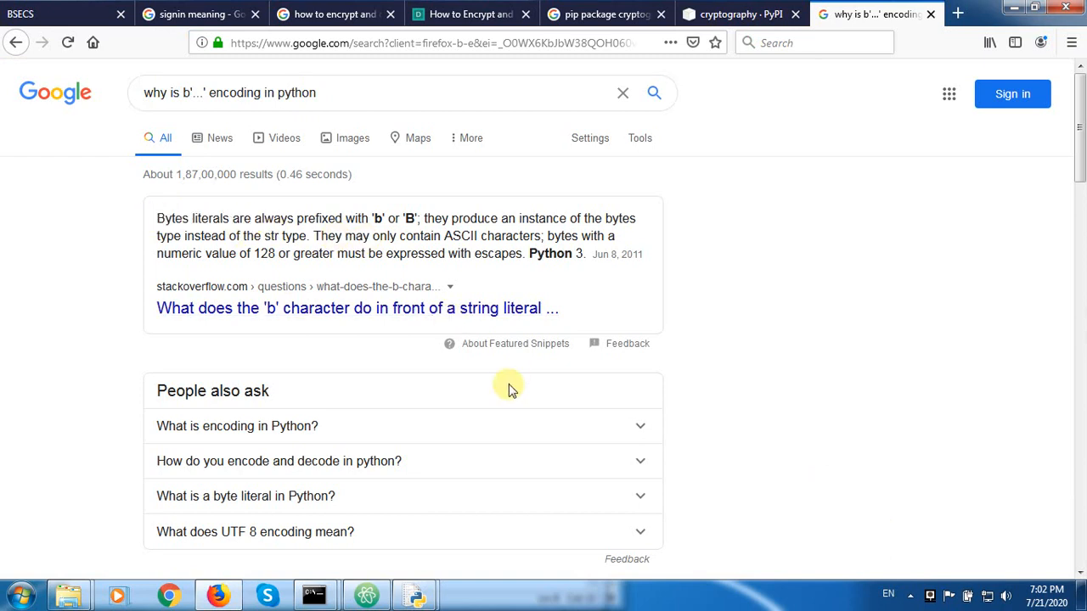
{"action": "mouse_move", "coordinate": [416, 595]}
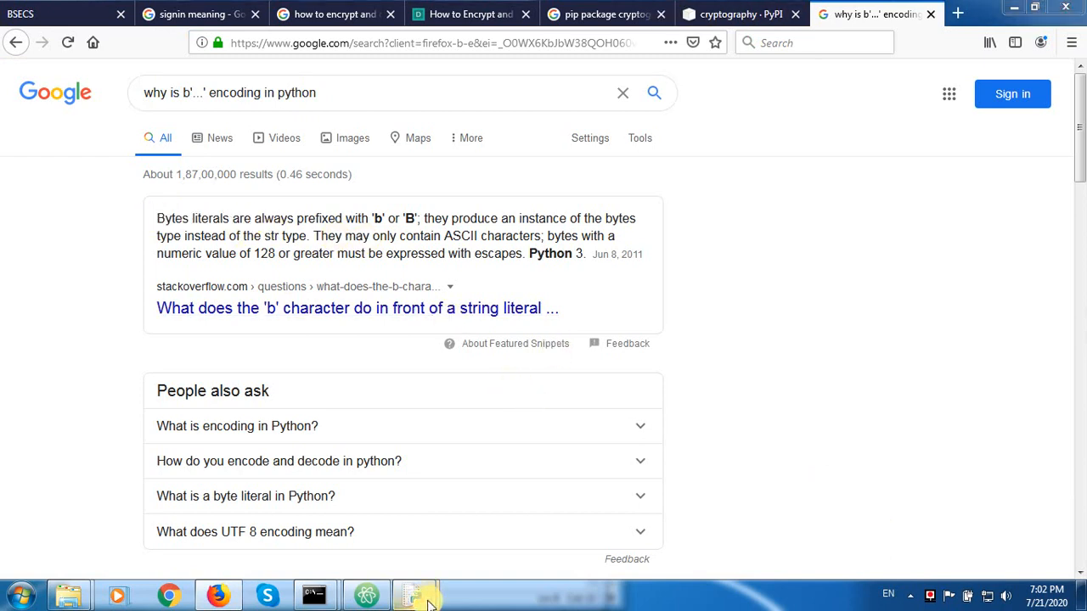
Finish msg = f.encrypt(b'password') and display the resulting token.
{"action": "left_click", "coordinate": [415, 594]}
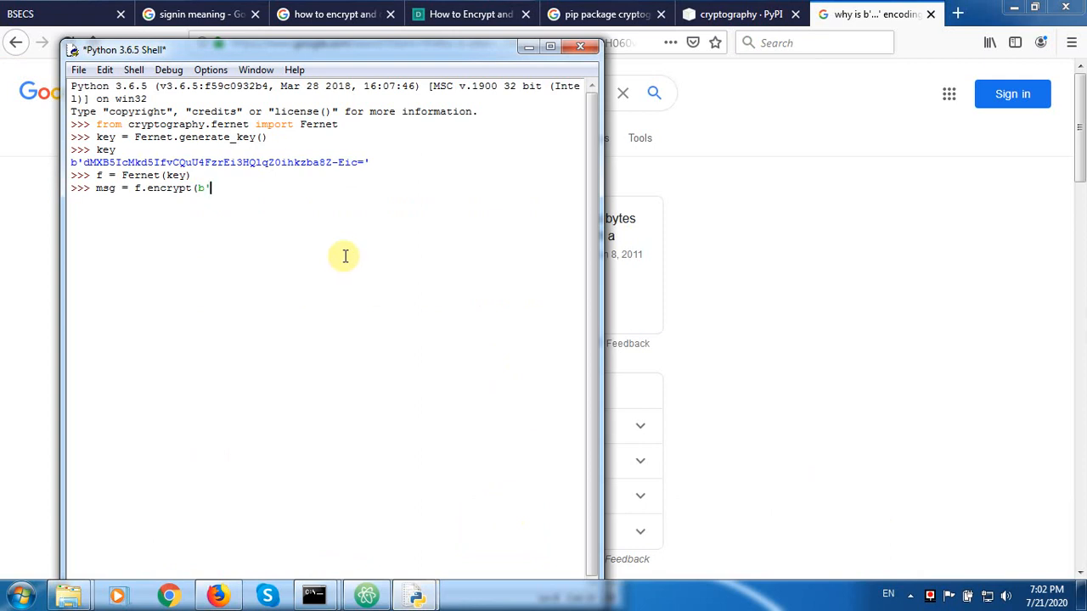
{"action": "type", "text": "passwro"}
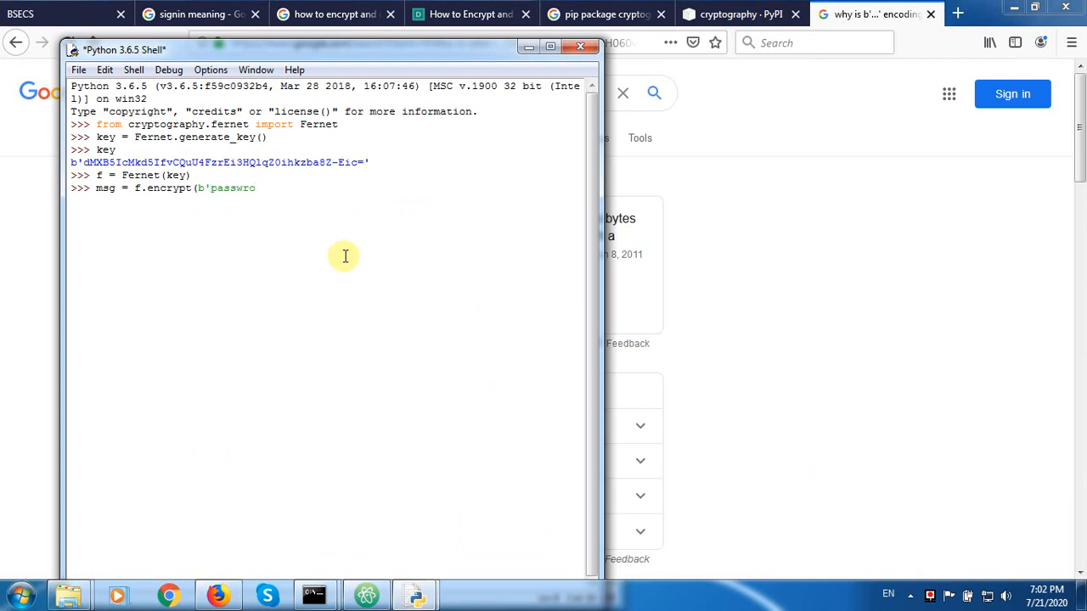
{"action": "type", "text": "d'"}
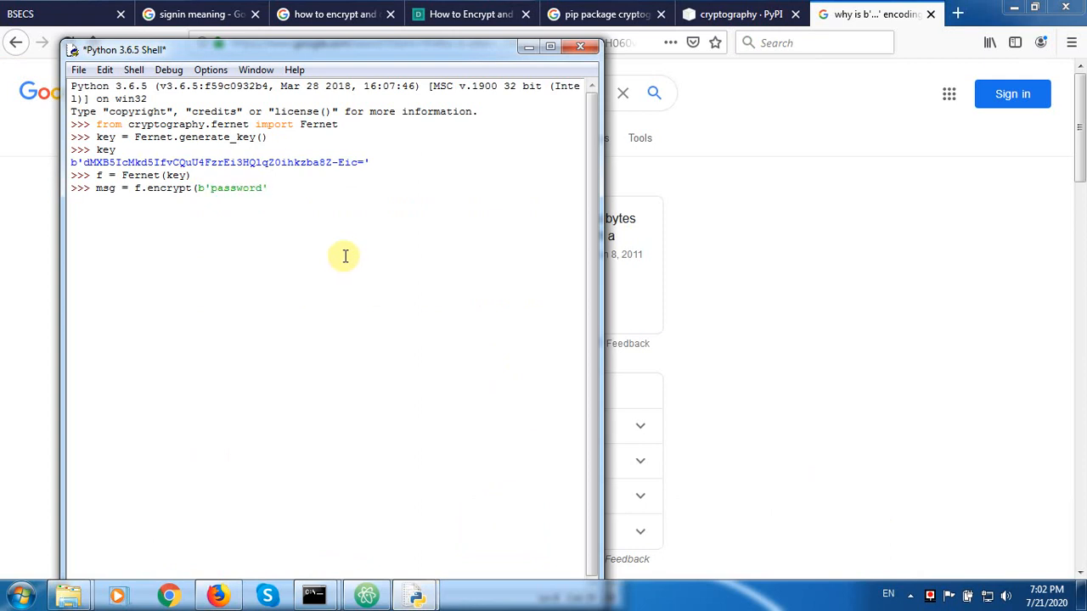
{"action": "type", "text": "msg"}
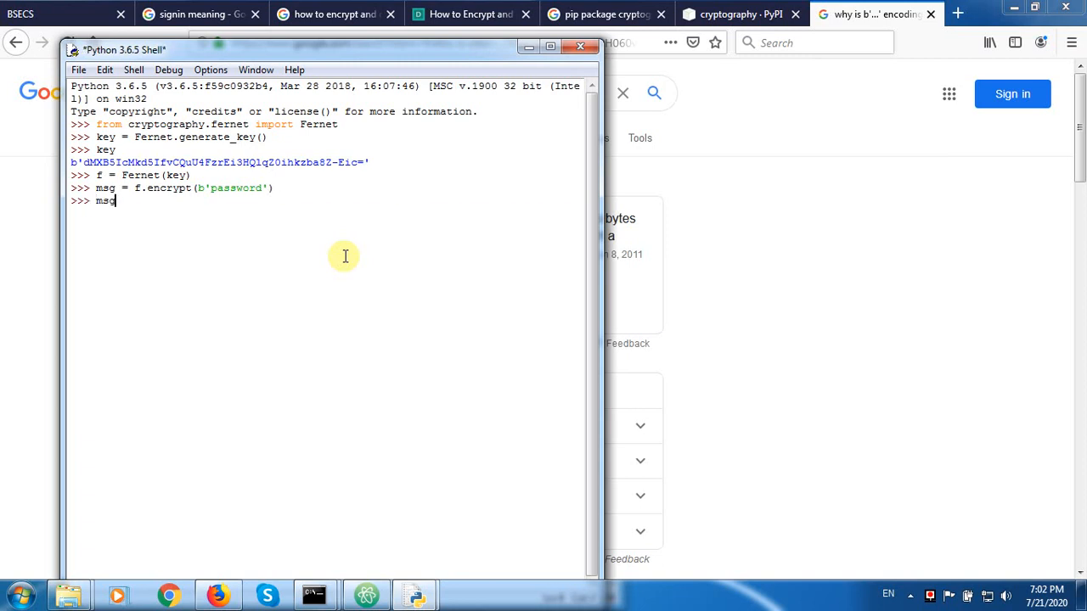
{"action": "key", "text": "Return"}
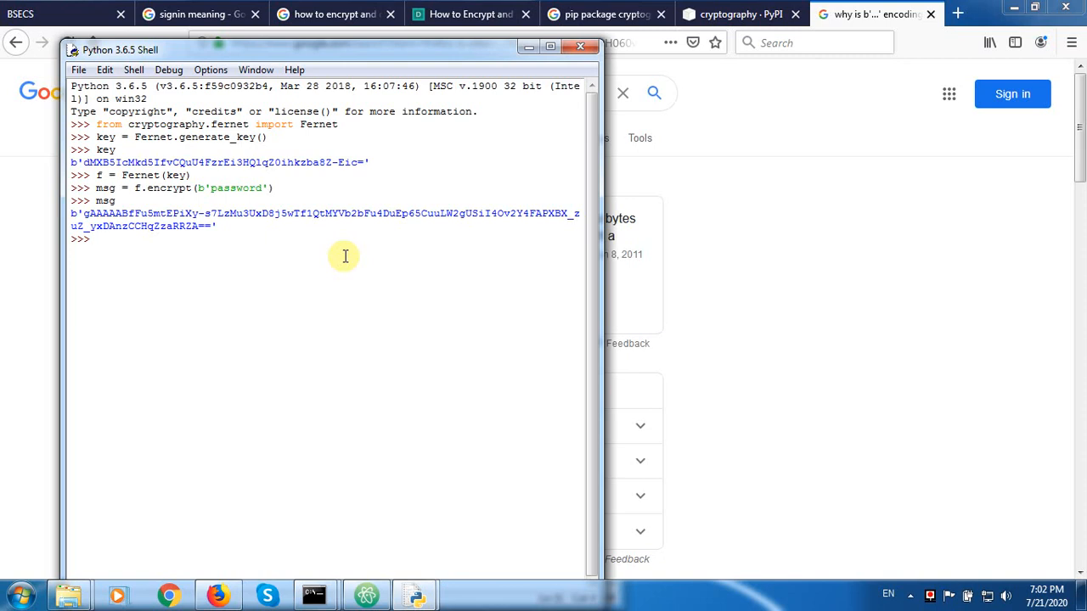
{"action": "type", "text": "f.de"}
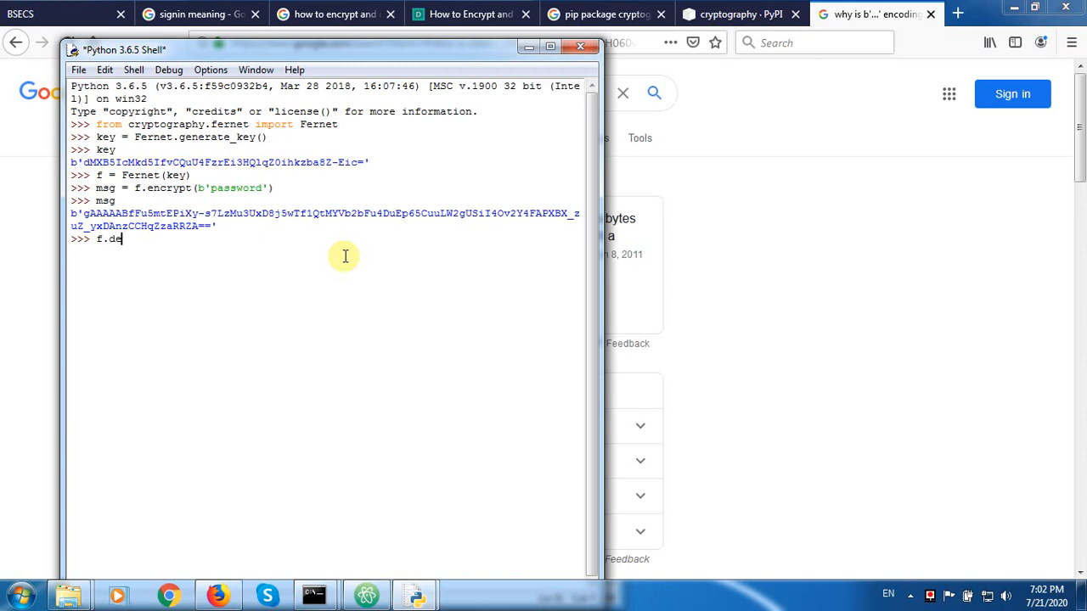
{"action": "type", "text": "crypt"}
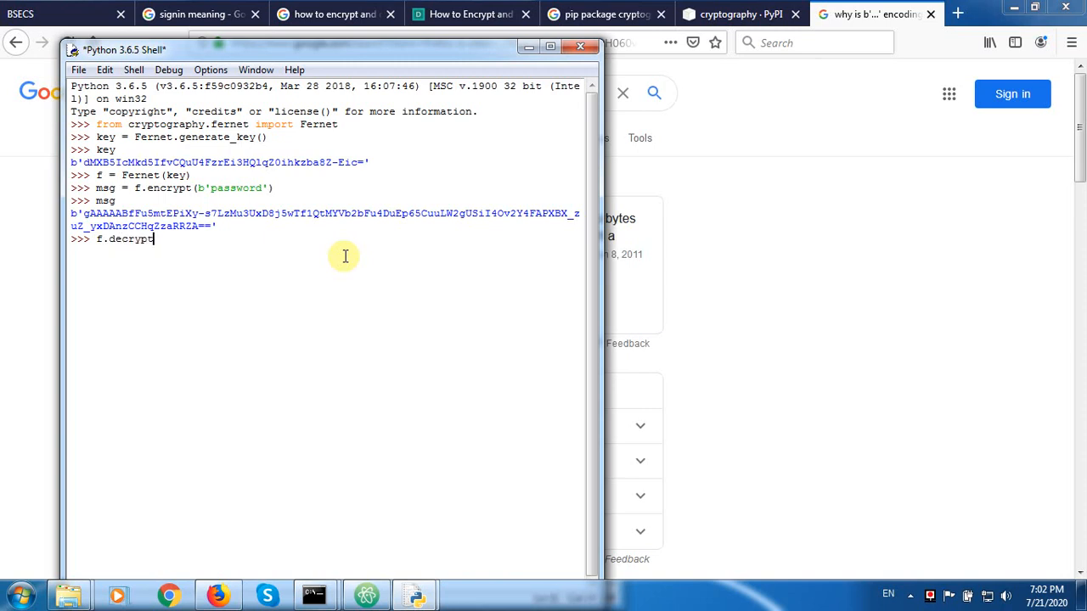
{"action": "type", "text": "(msg)"}
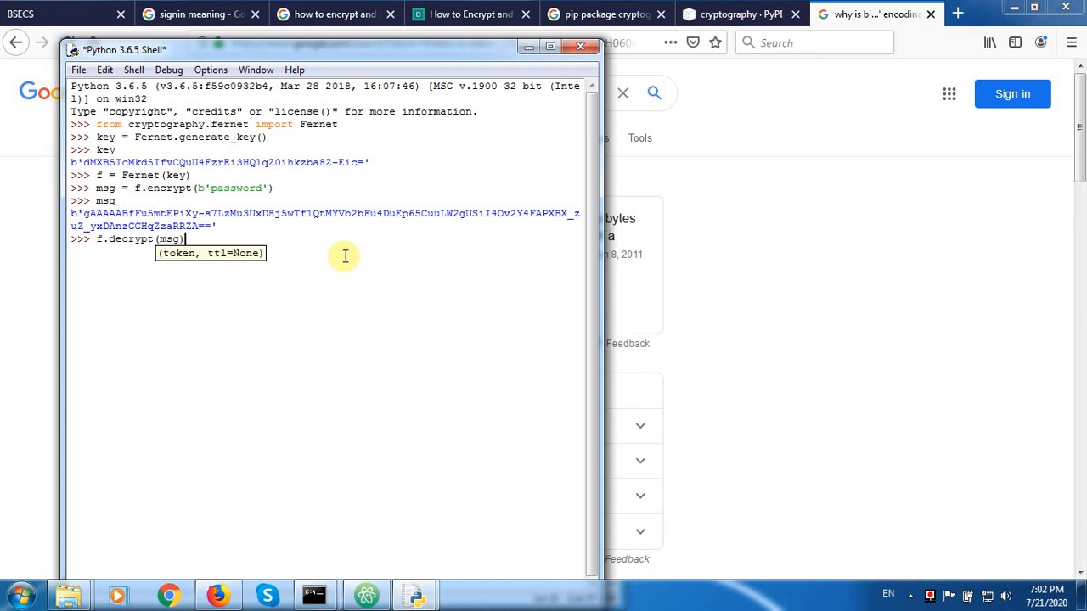
{"action": "key", "text": "Return"}
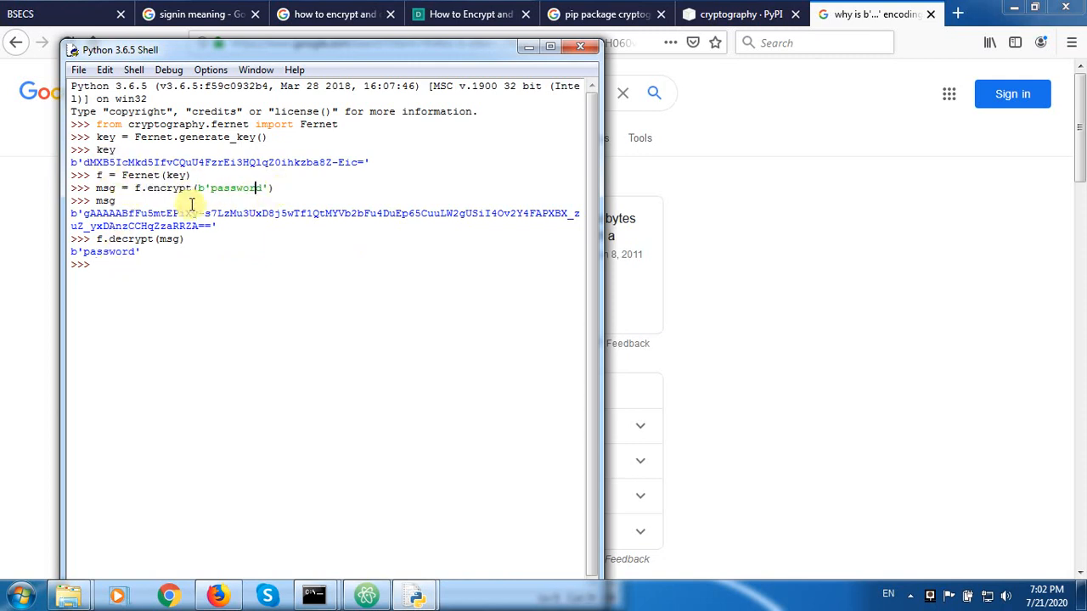
{"action": "left_click_drag", "start_coordinate": [76, 213], "coordinate": [217, 226]}
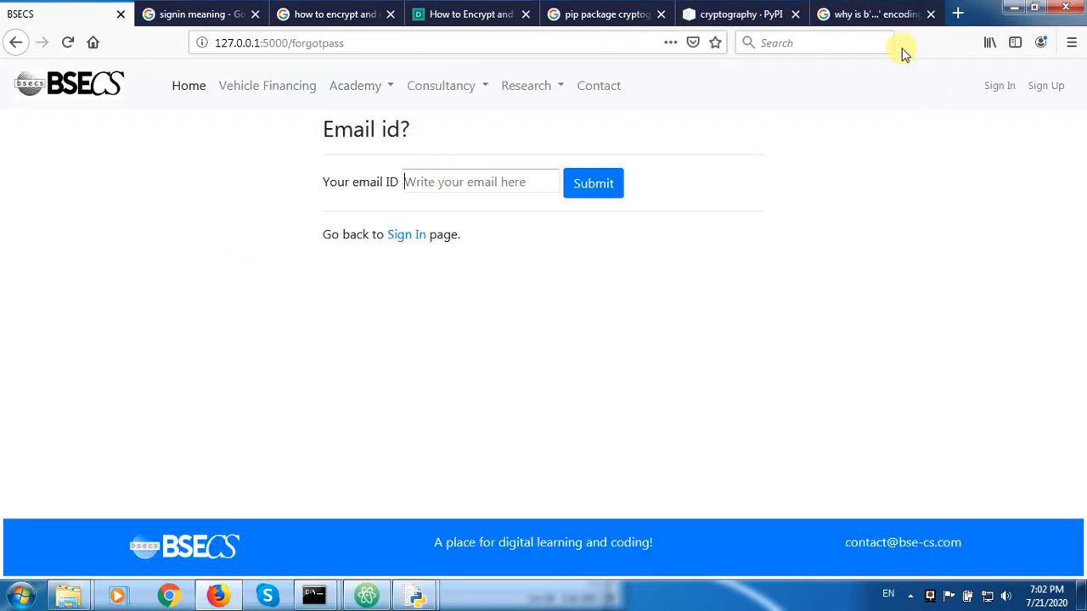
{"action": "mouse_move", "coordinate": [674, 210]}
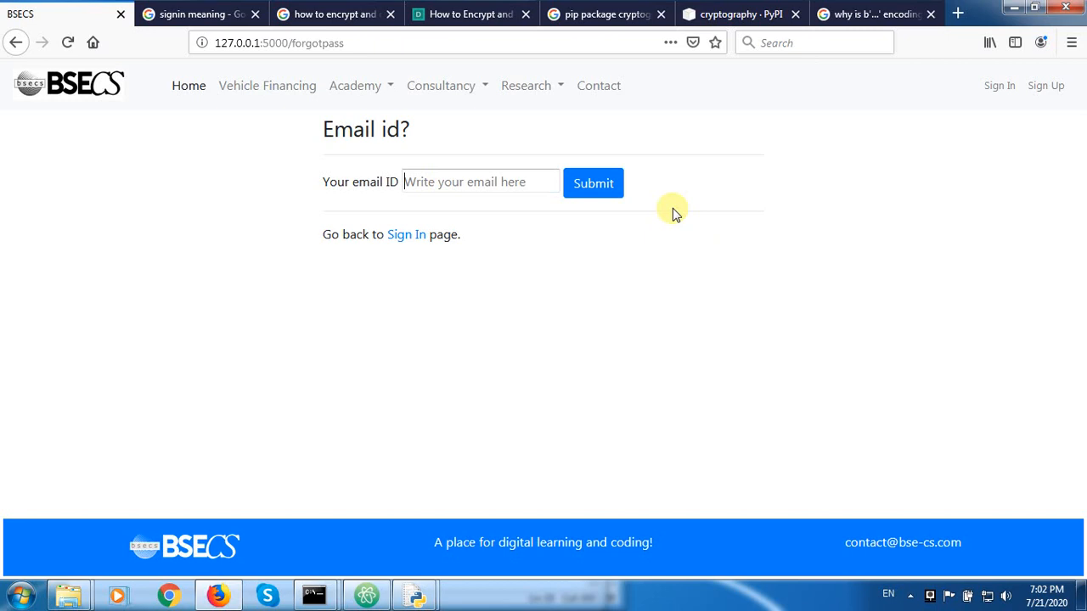
{"action": "mouse_move", "coordinate": [485, 473]}
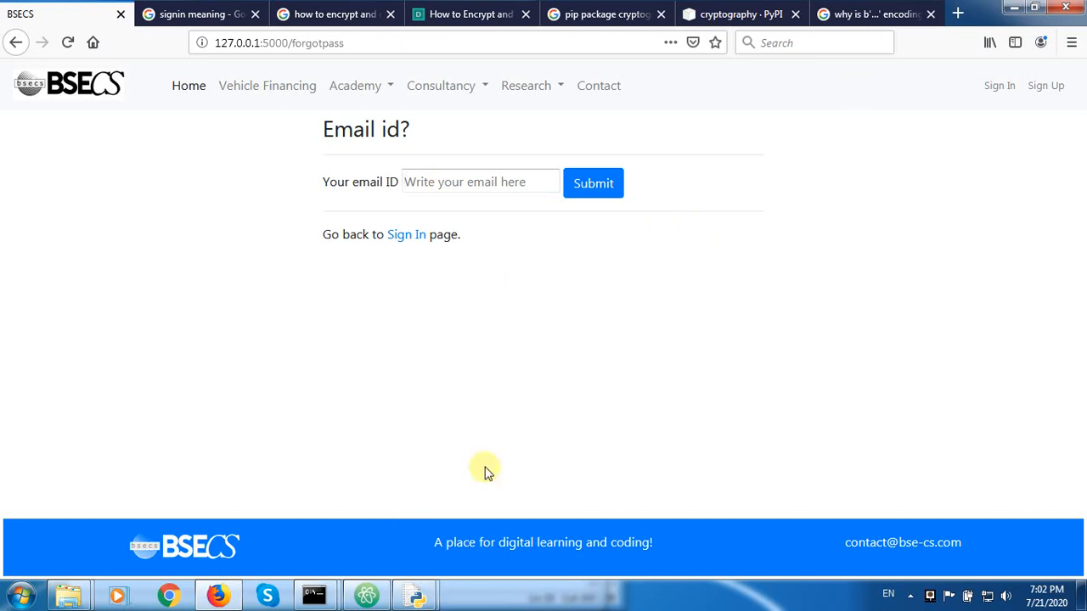
Bring the Python shell back in front of the forgot-password page.
{"action": "left_click", "coordinate": [414, 594]}
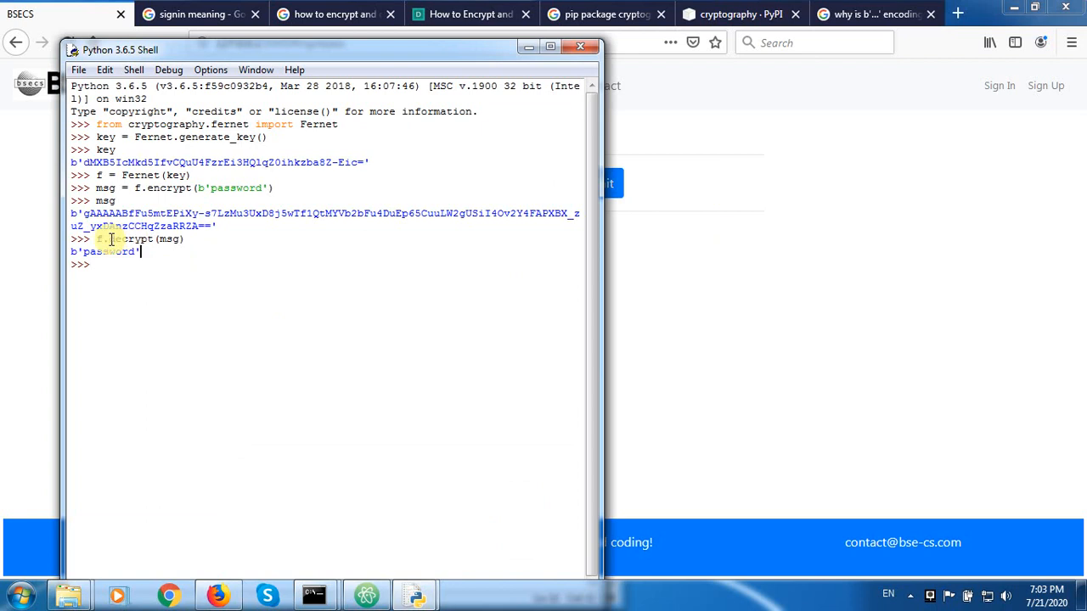
{"action": "double_click", "coordinate": [127, 238]}
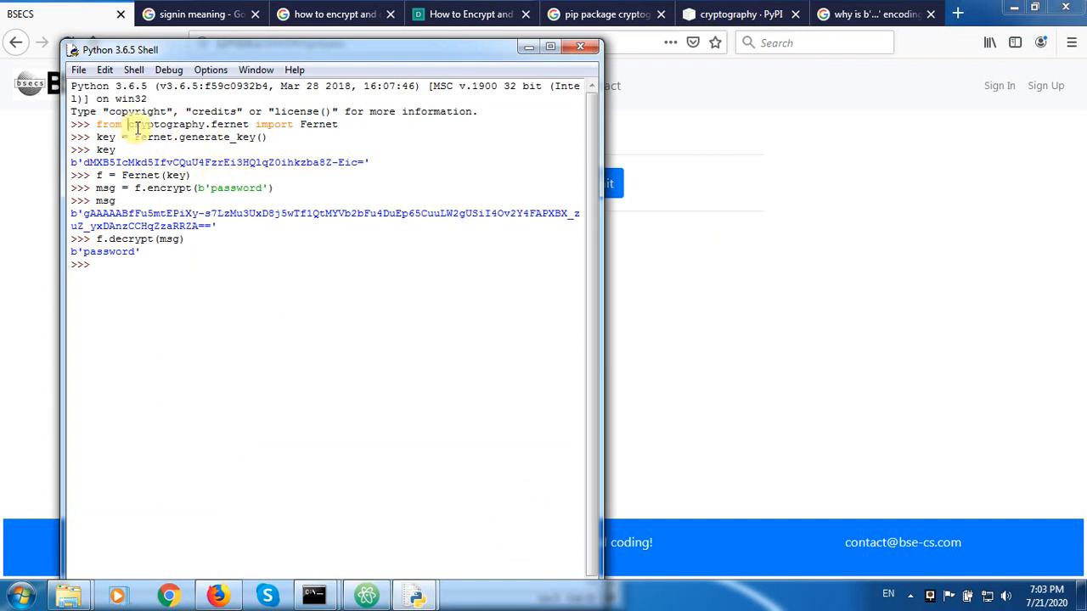
{"action": "double_click", "coordinate": [166, 124]}
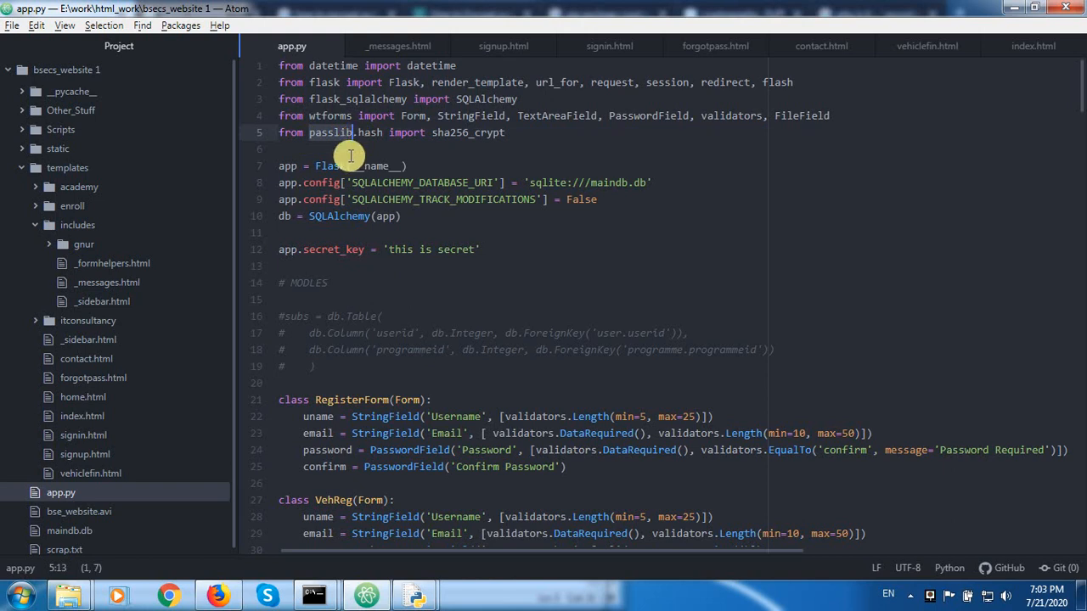
{"action": "mouse_move", "coordinate": [407, 155]}
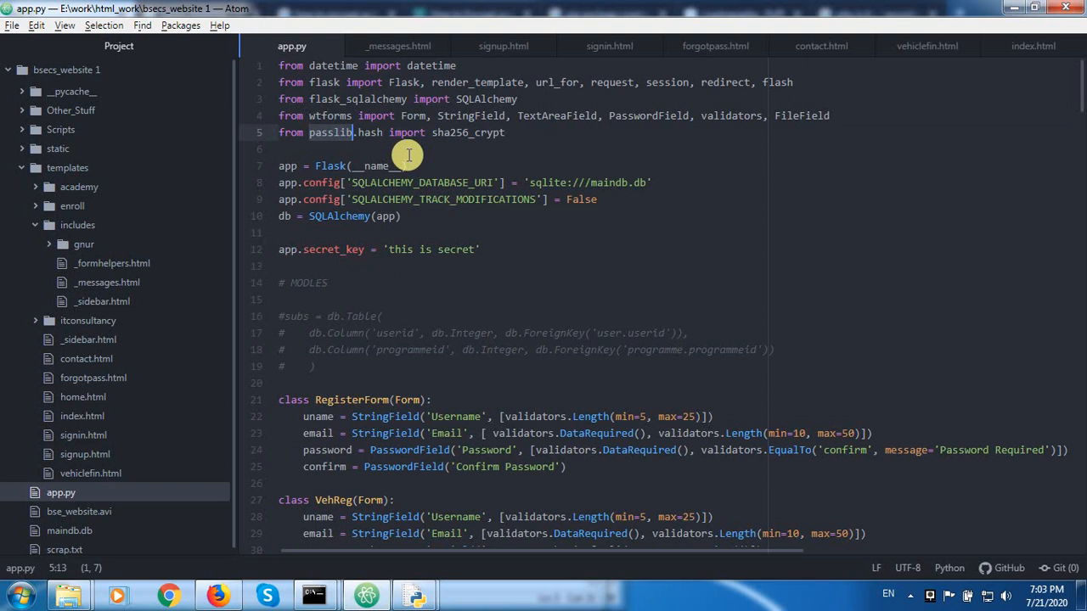
{"action": "mouse_move", "coordinate": [494, 260]}
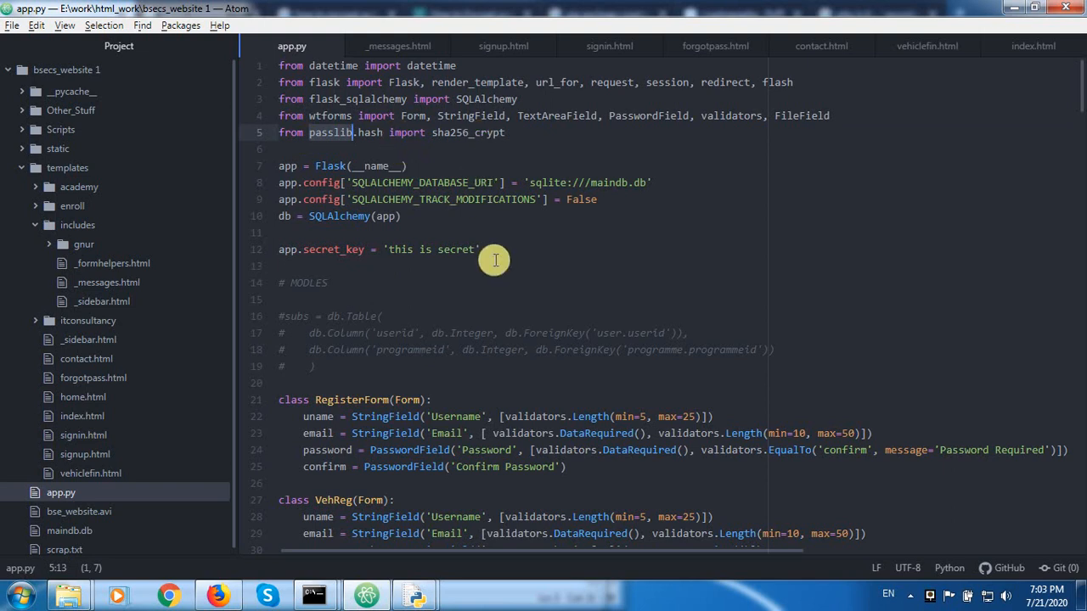
{"action": "mouse_move", "coordinate": [444, 182]}
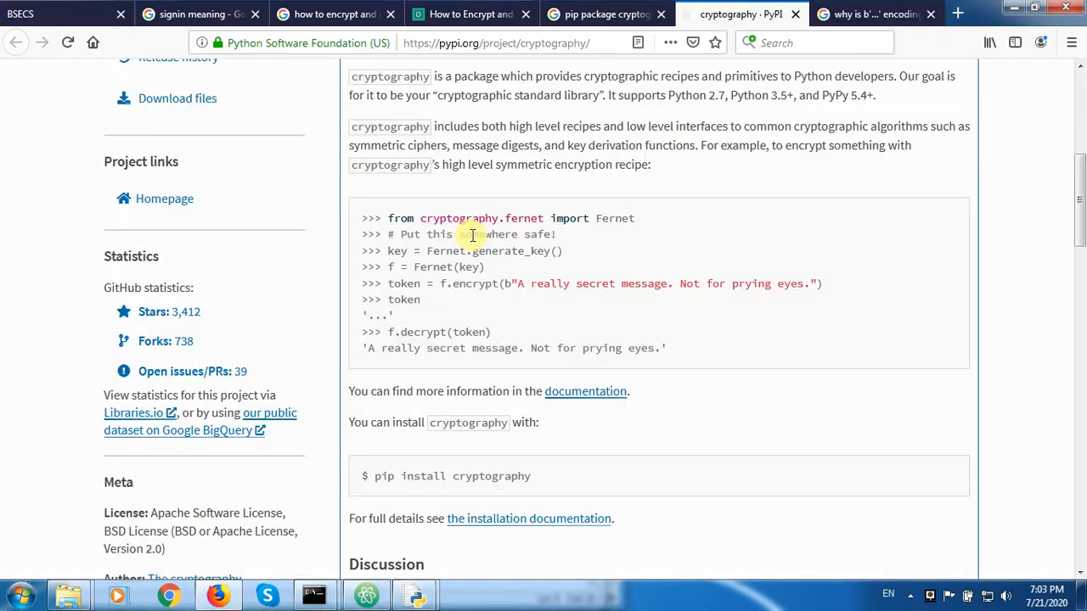
Select a word in the import line while comparing app.py with the PyPI example.
{"action": "double_click", "coordinate": [459, 218]}
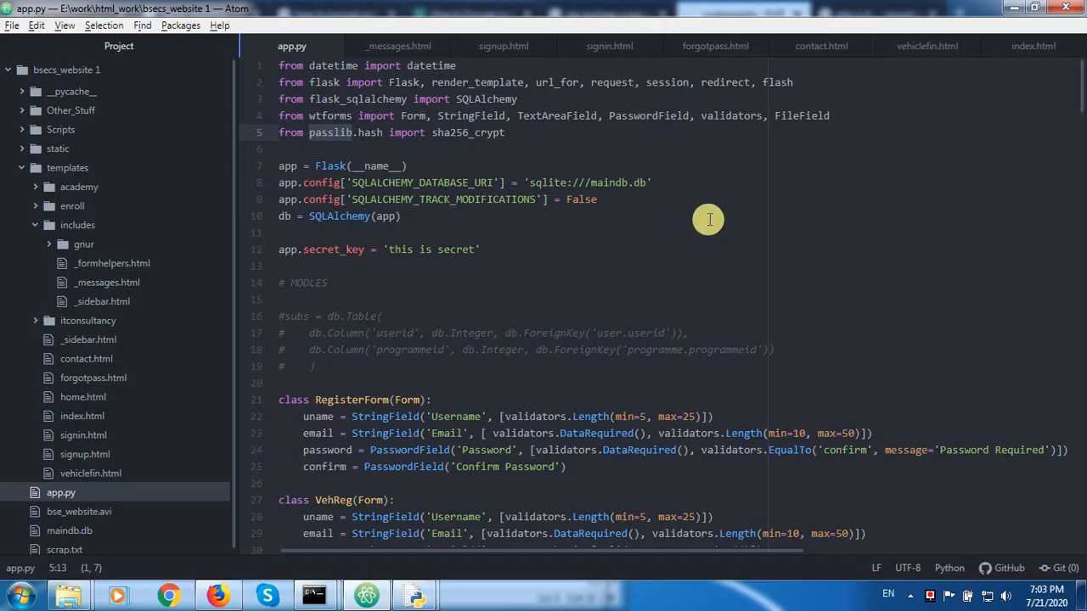
{"action": "mouse_move", "coordinate": [1010, 12]}
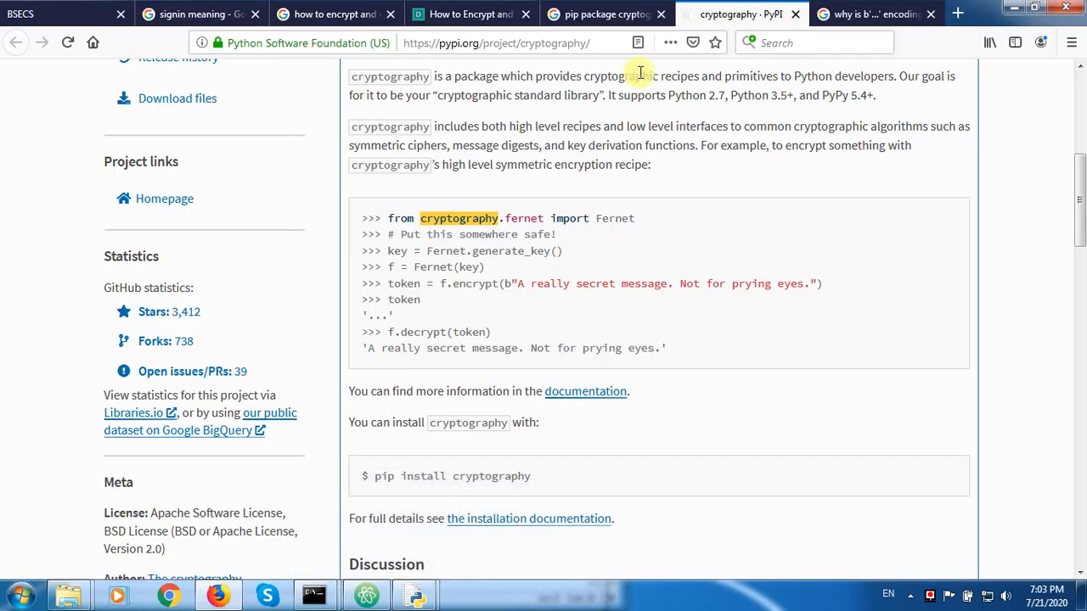
{"action": "mouse_move", "coordinate": [576, 385]}
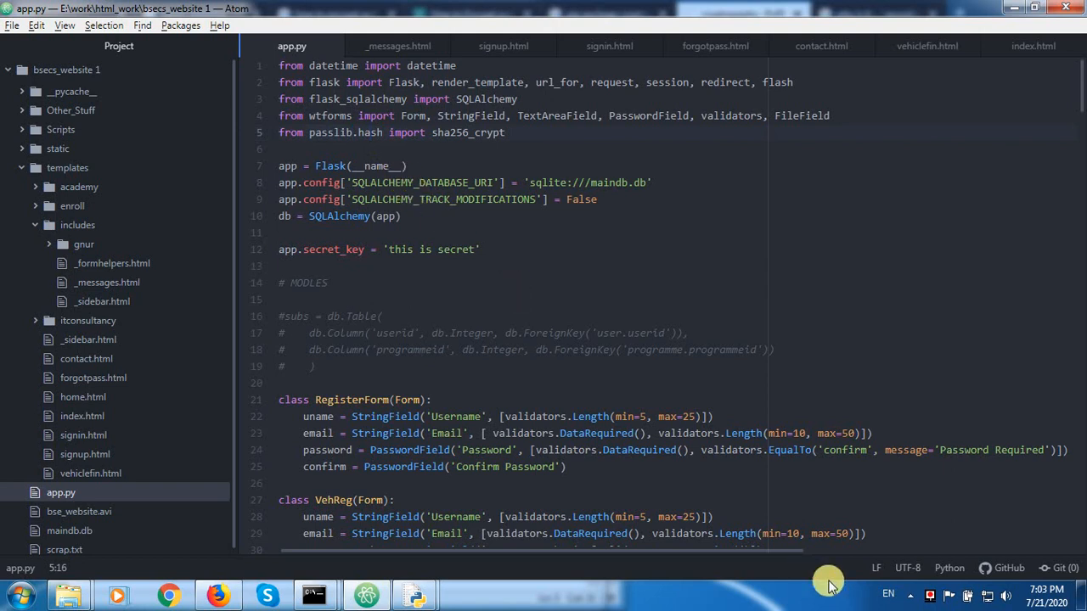
{"action": "mouse_move", "coordinate": [721, 459]}
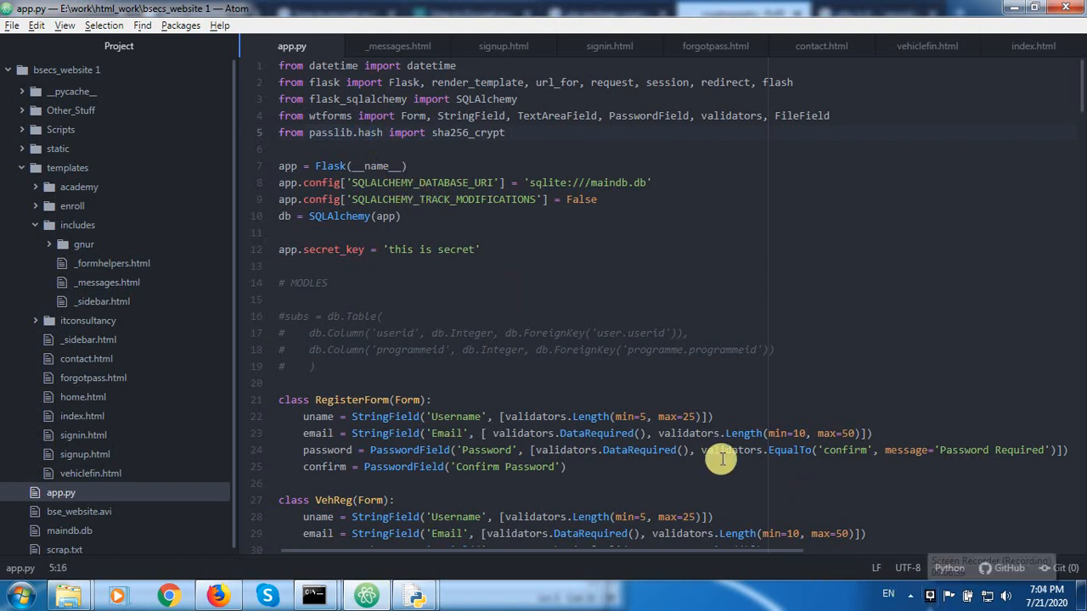